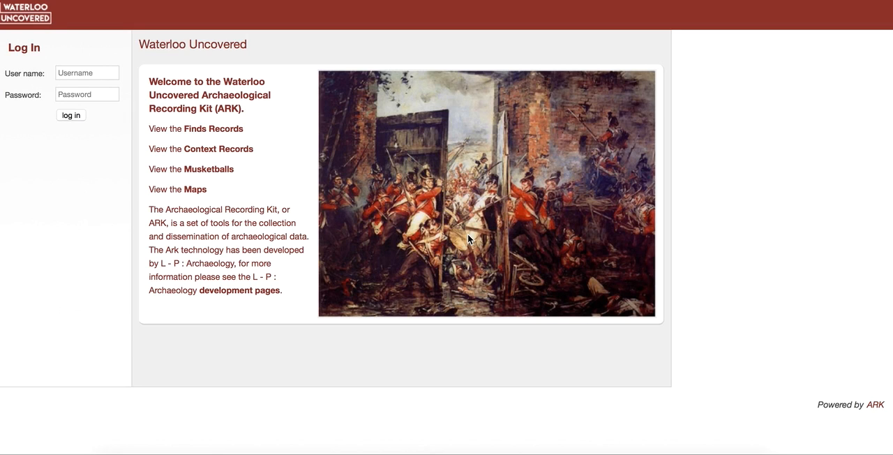
pyautogui.moveTo(603, 219)
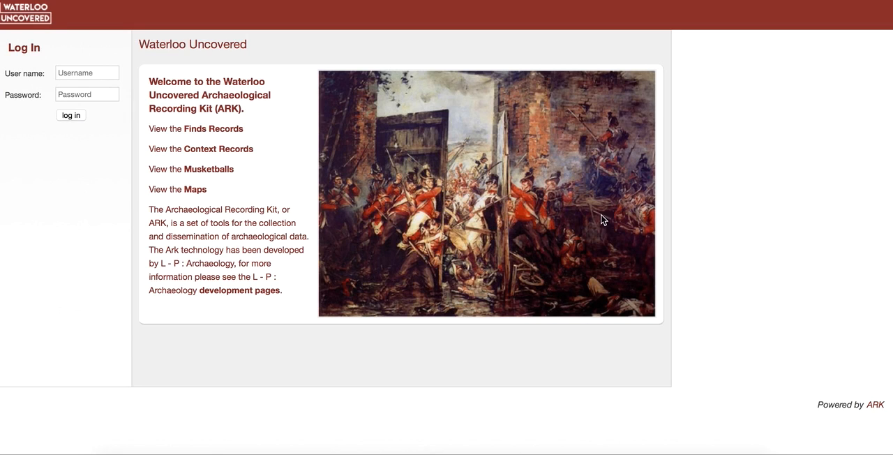
pyautogui.moveTo(759, 184)
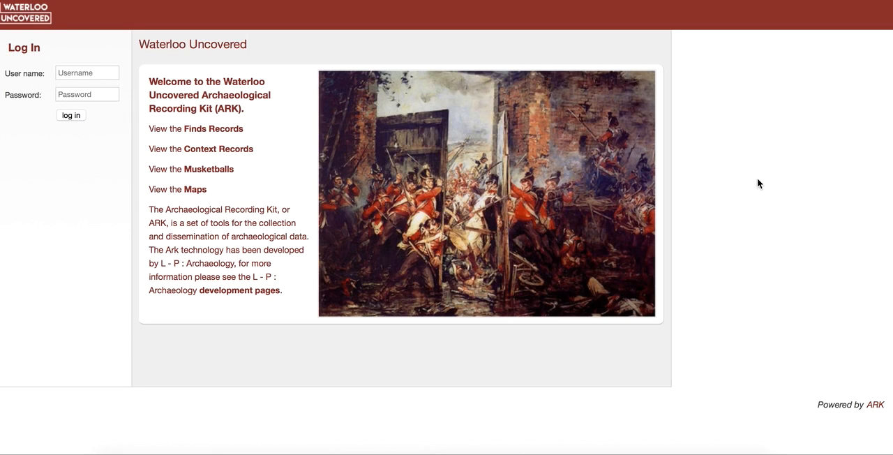
pyautogui.moveTo(257, 104)
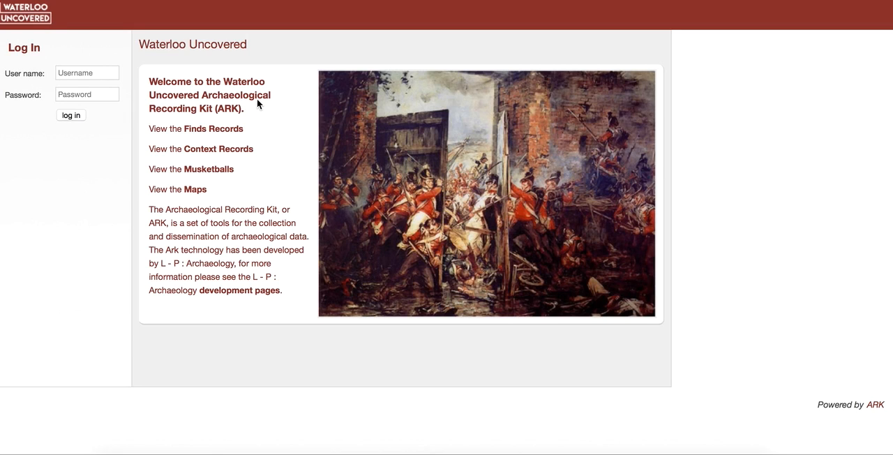
pyautogui.moveTo(276, 149)
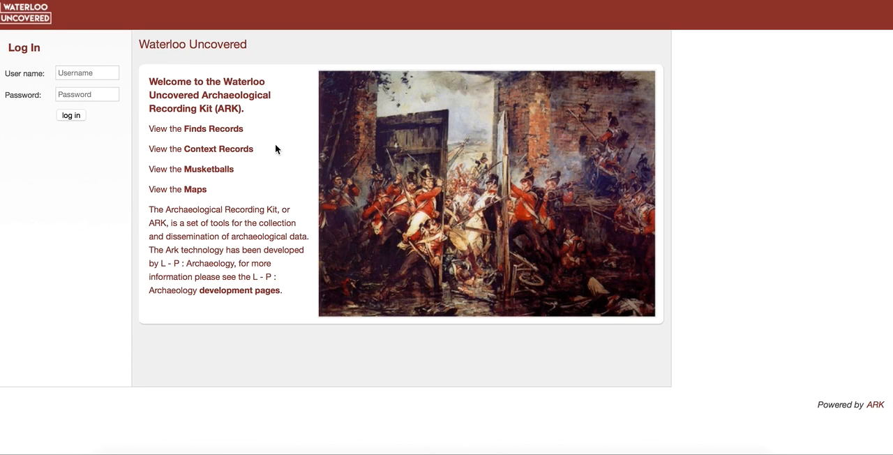
pyautogui.moveTo(218, 103)
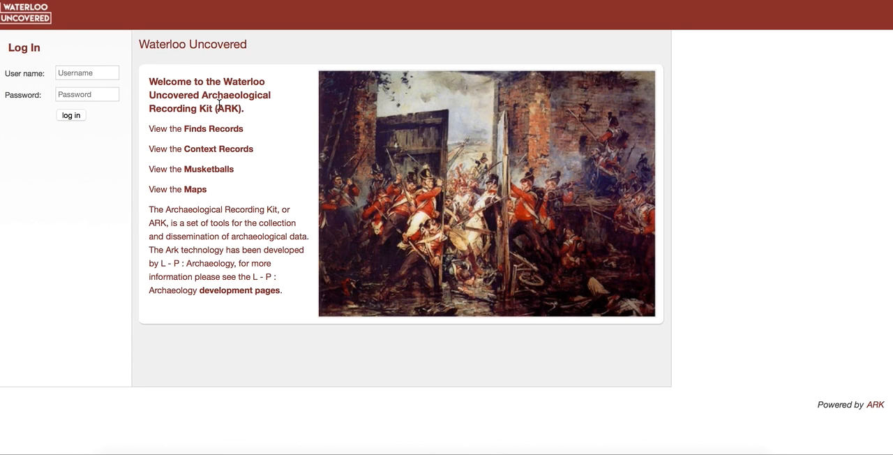
pyautogui.moveTo(214, 129)
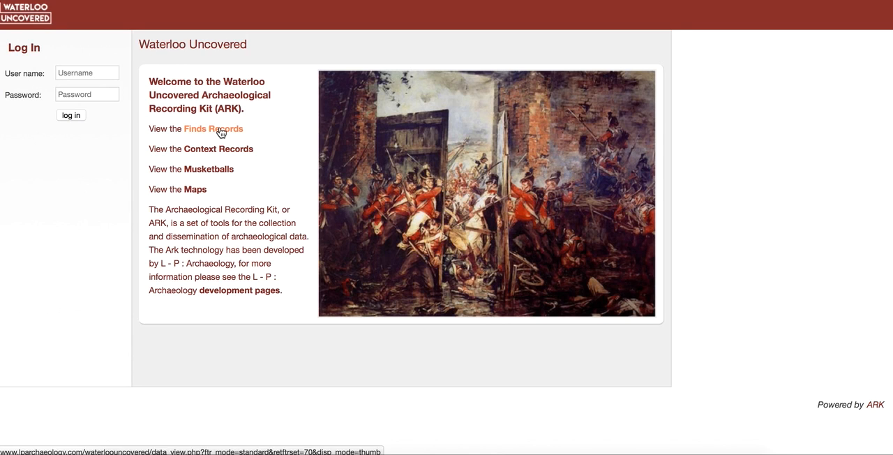
# Show Finds Records as photo thumbnails and scroll down to BA15HOU 20.
pyautogui.click(212, 128)
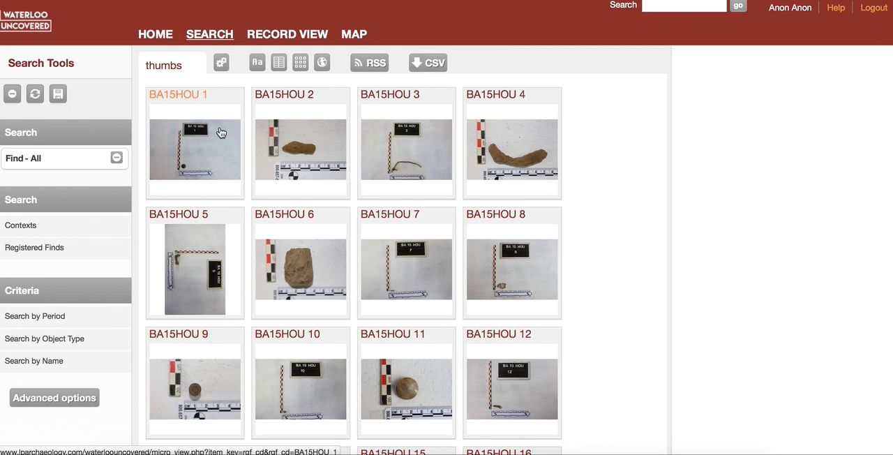
pyautogui.scroll(-3)
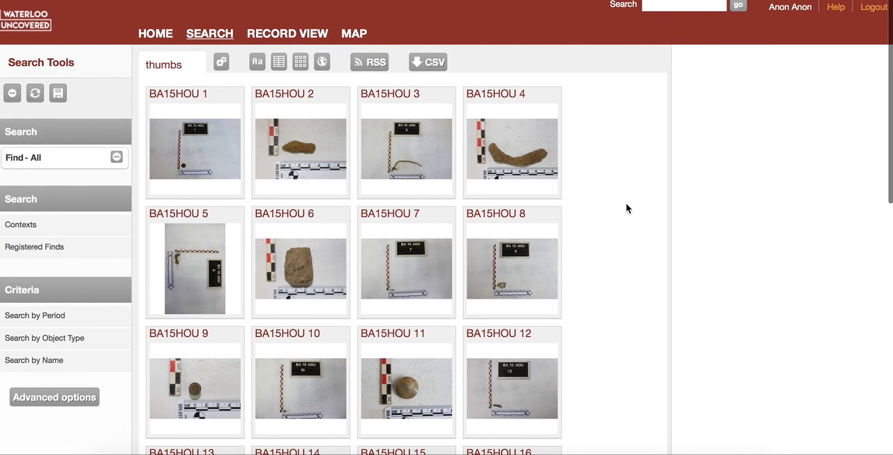
pyautogui.scroll(-3)
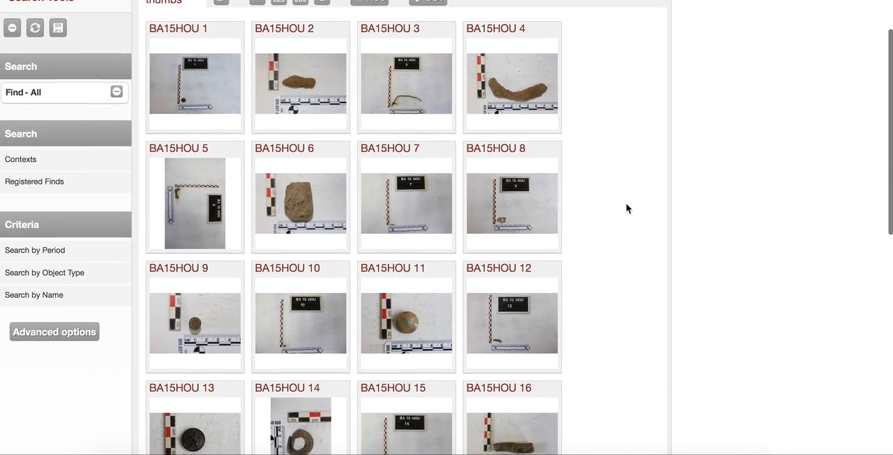
pyautogui.scroll(-3)
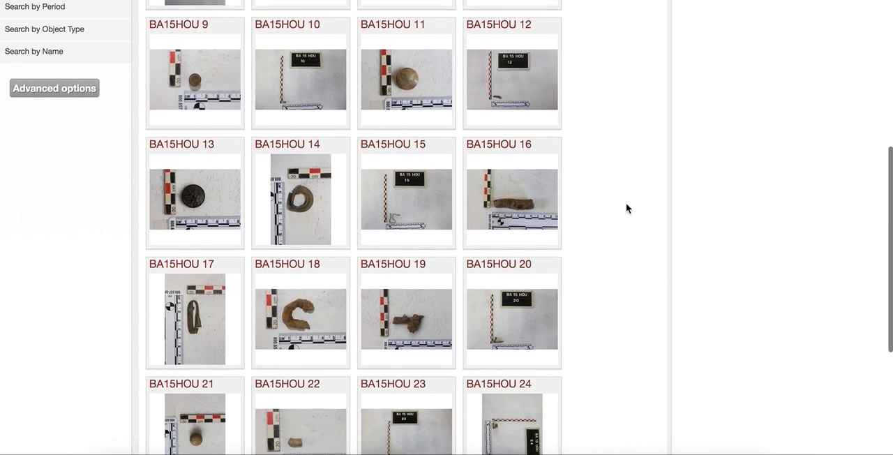
pyautogui.scroll(-3)
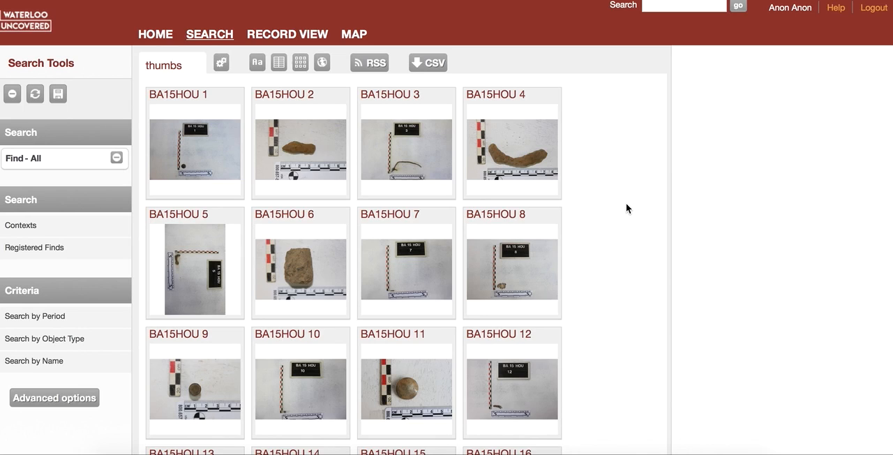
pyautogui.scroll(-3)
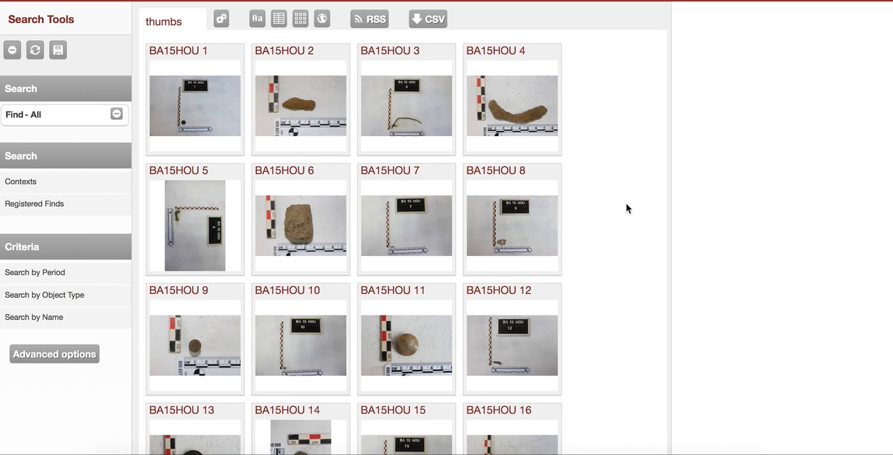
pyautogui.scroll(-3)
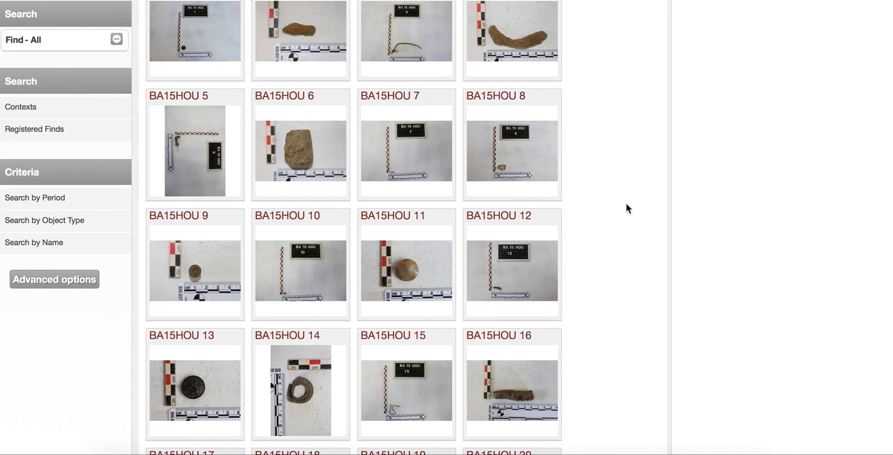
pyautogui.scroll(-3)
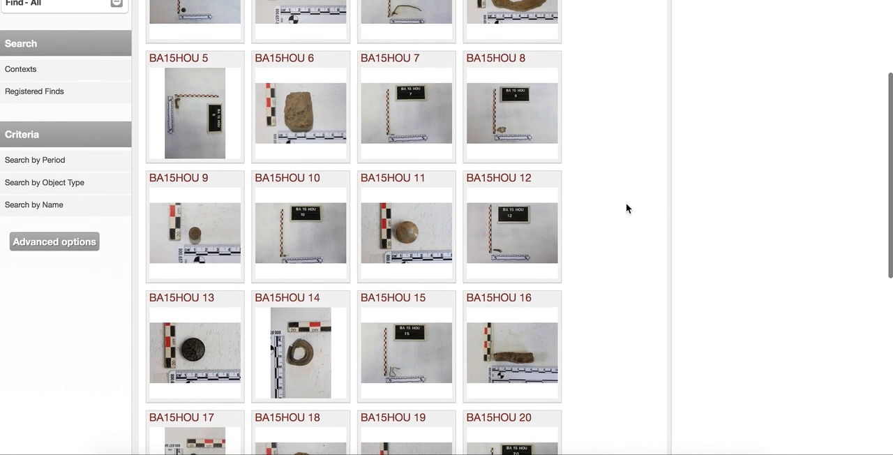
pyautogui.scroll(-3)
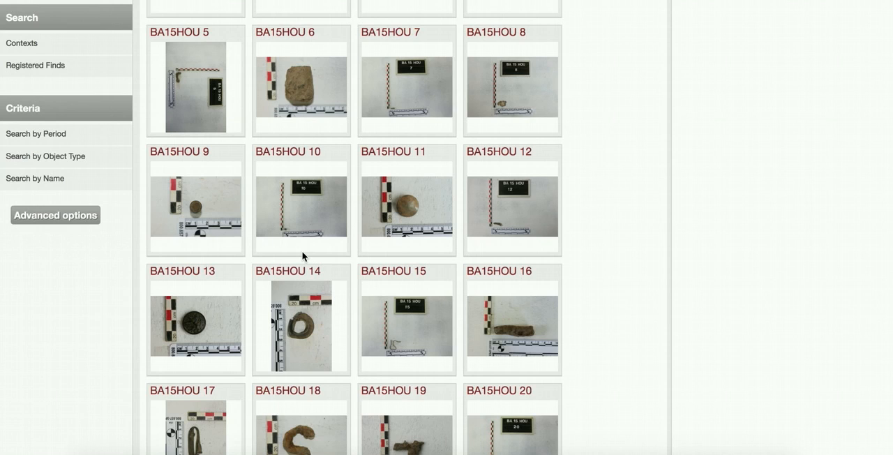
pyautogui.moveTo(195, 273)
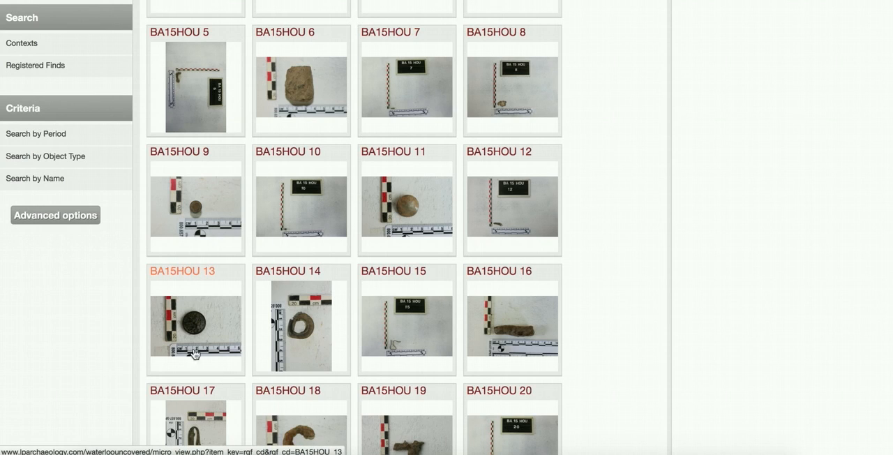
pyautogui.click(194, 328)
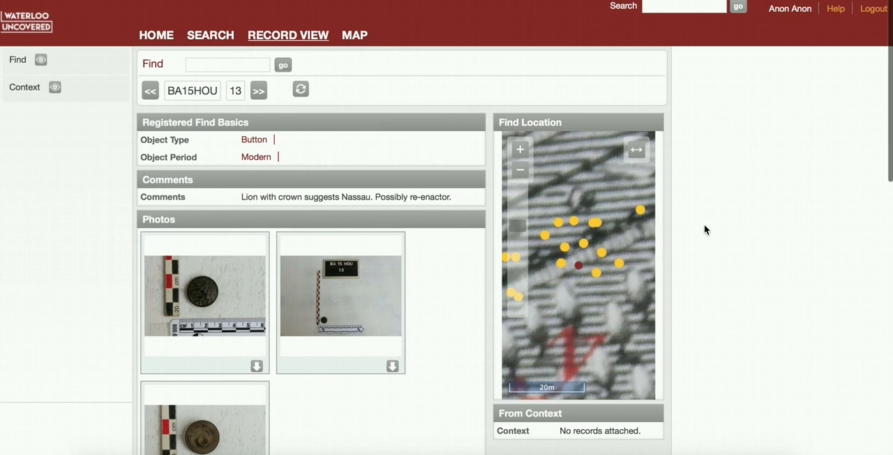
pyautogui.click(518, 170)
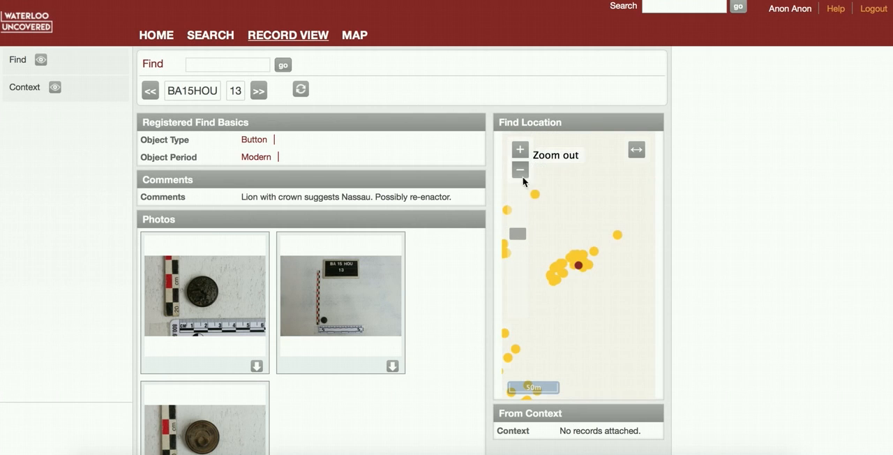
pyautogui.click(519, 148)
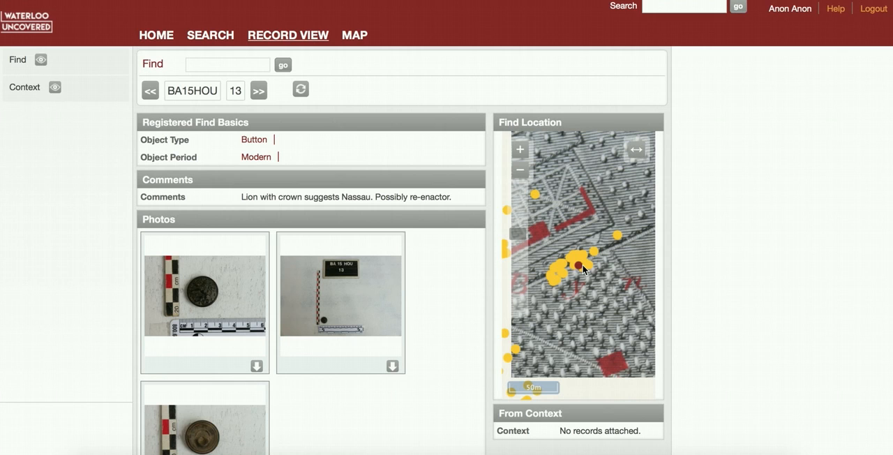
pyautogui.moveTo(552, 156)
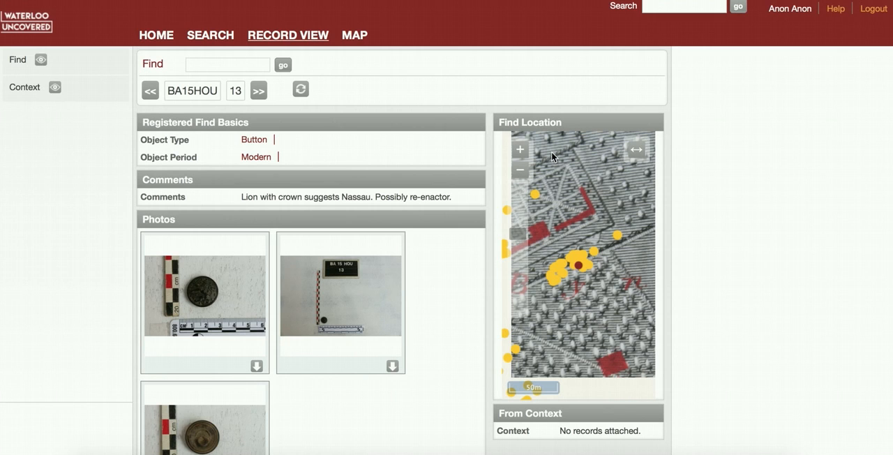
pyautogui.moveTo(519, 148)
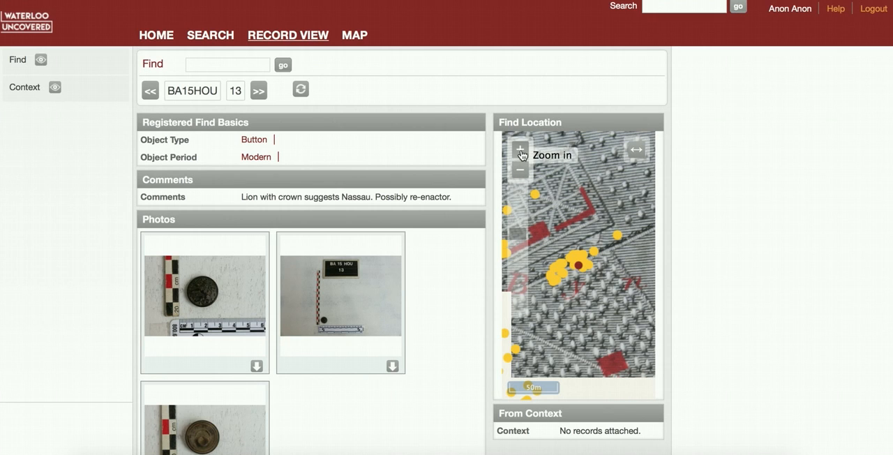
pyautogui.click(519, 147)
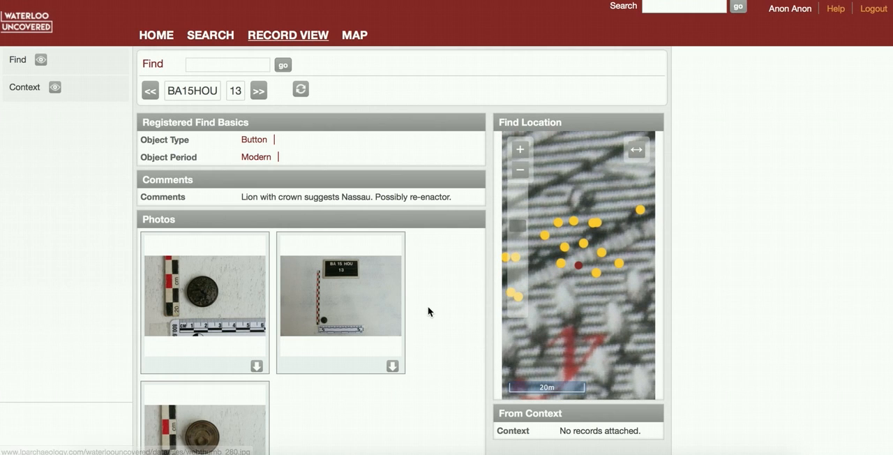
pyautogui.scroll(-3)
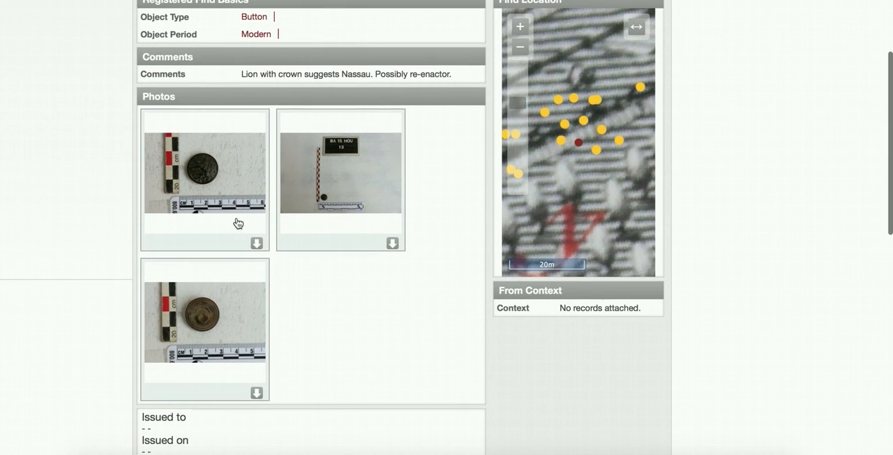
pyautogui.scroll(3)
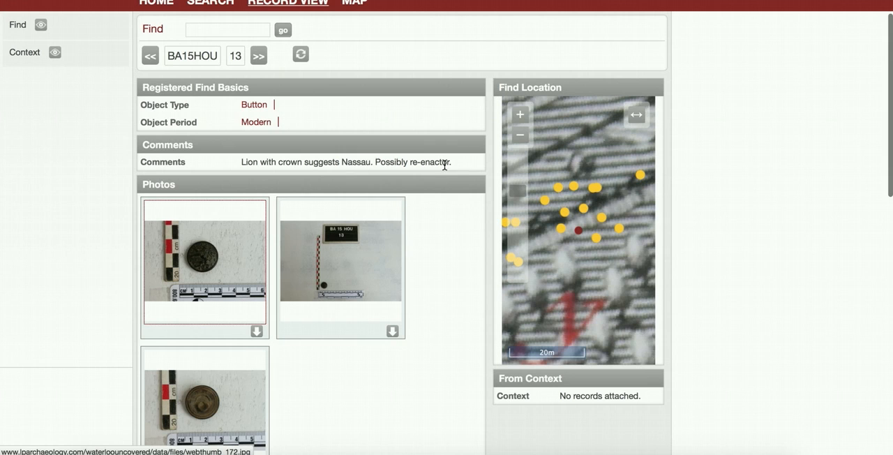
pyautogui.scroll(-3)
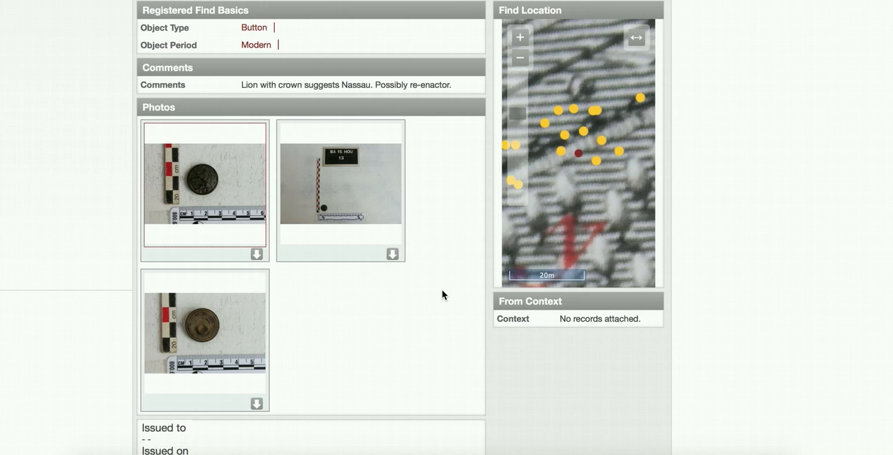
pyautogui.scroll(-3)
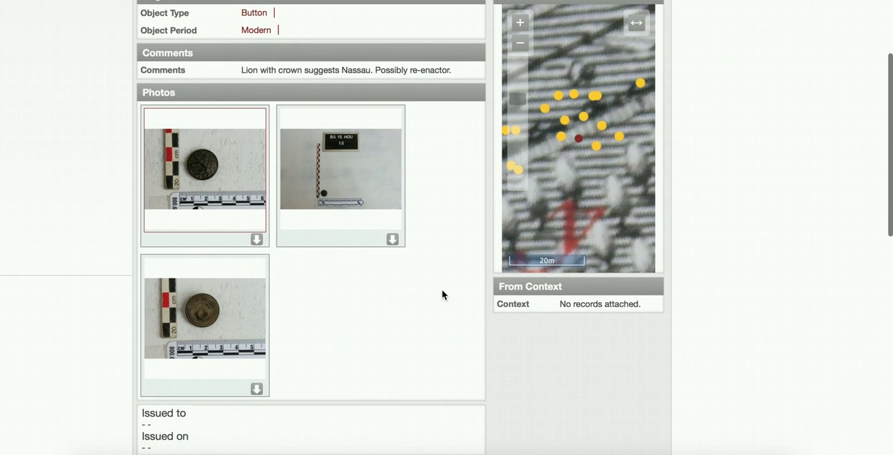
pyautogui.scroll(-3)
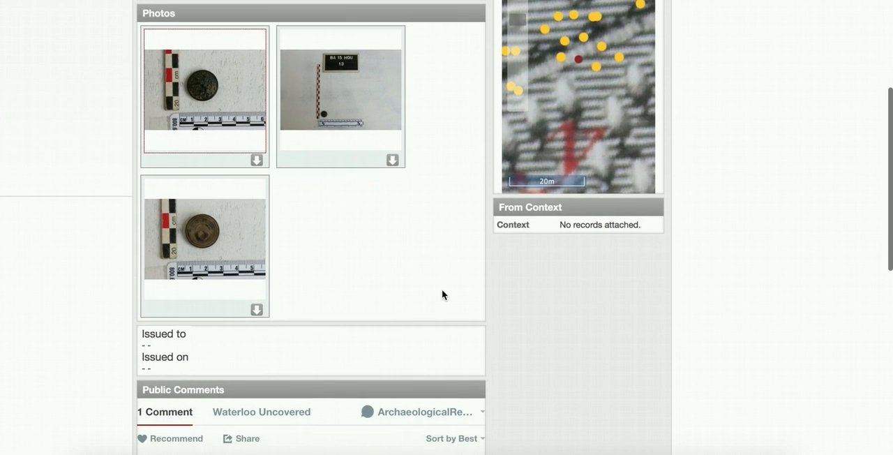
pyautogui.scroll(3)
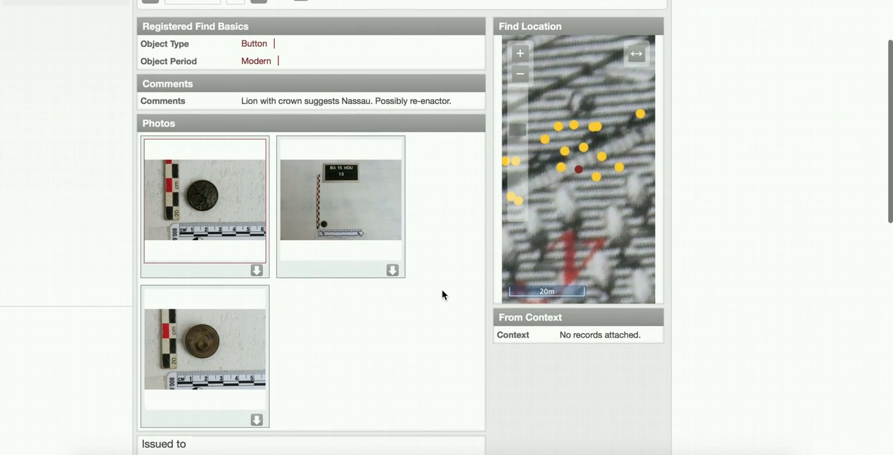
pyautogui.scroll(-3)
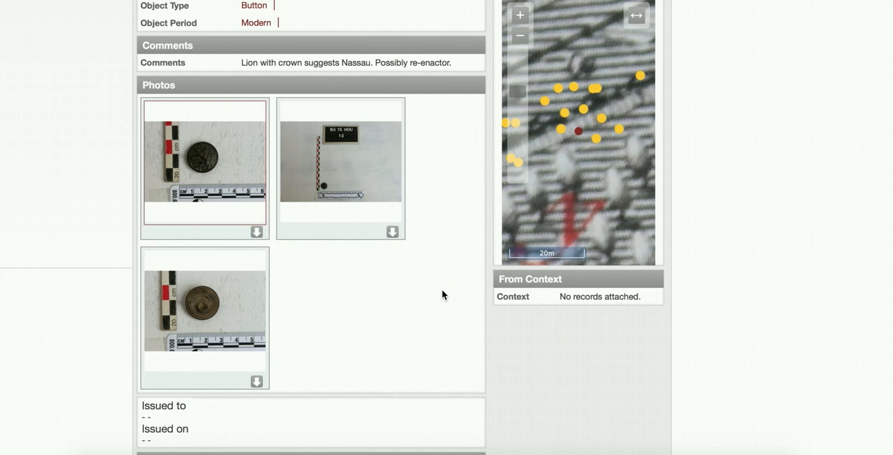
pyautogui.scroll(-3)
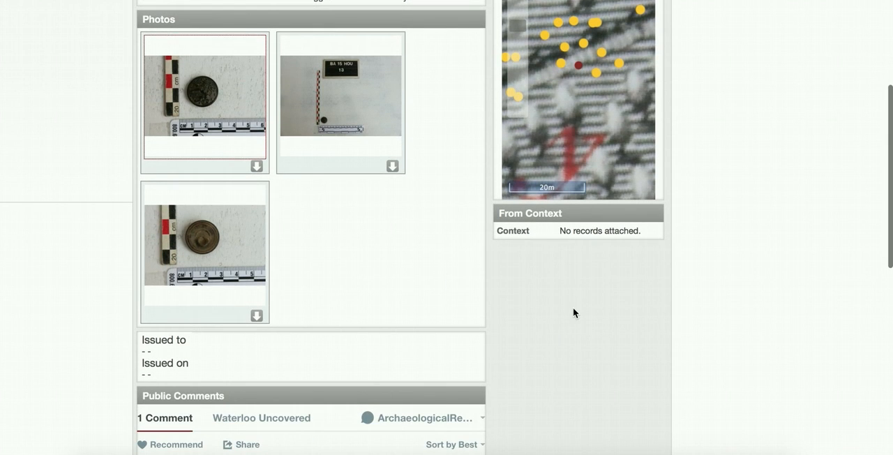
pyautogui.scroll(-3)
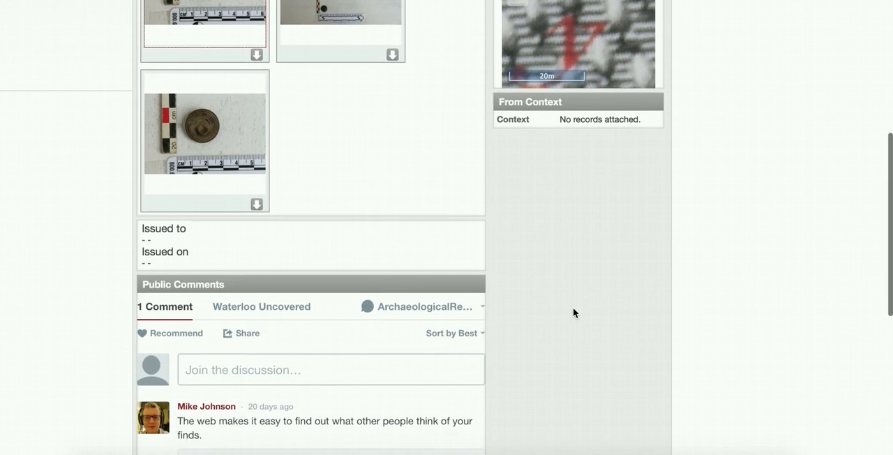
pyautogui.scroll(-3)
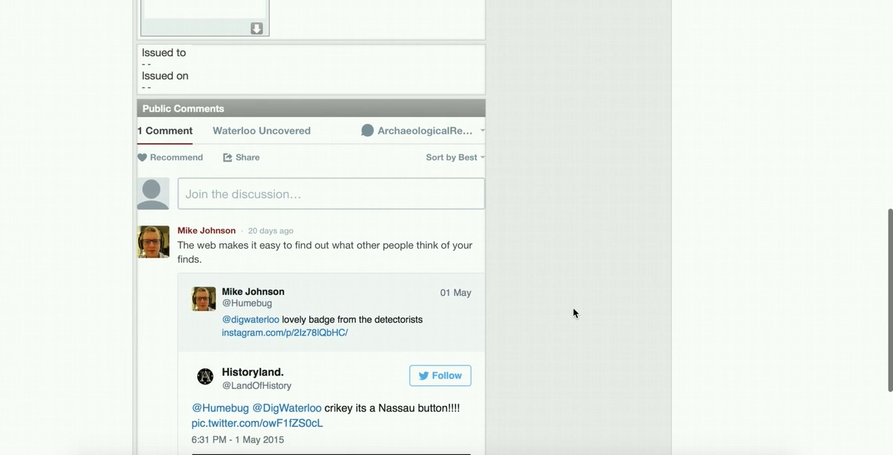
pyautogui.scroll(-3)
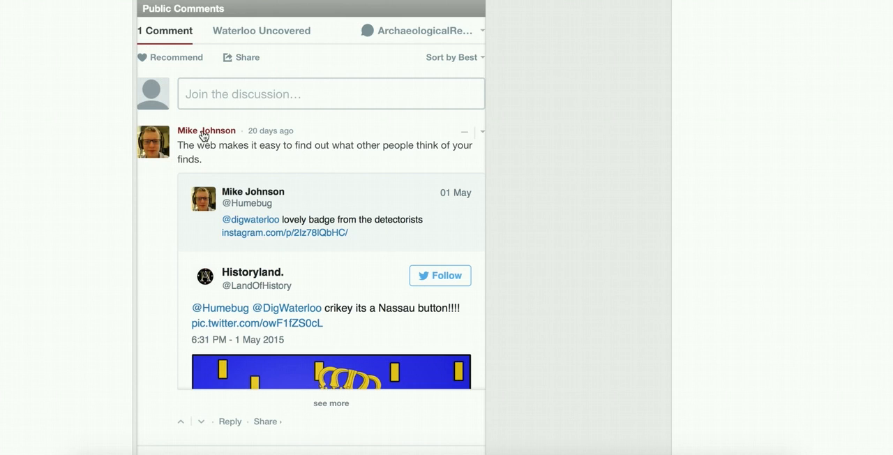
pyautogui.moveTo(471, 165)
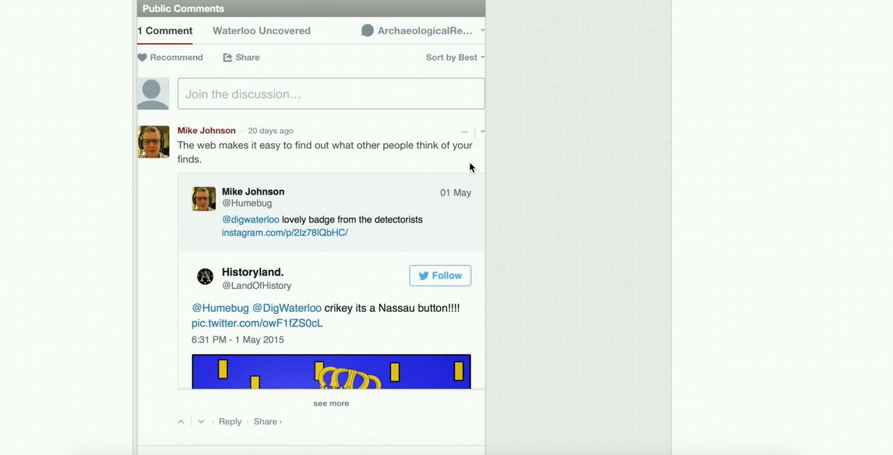
pyautogui.scroll(-3)
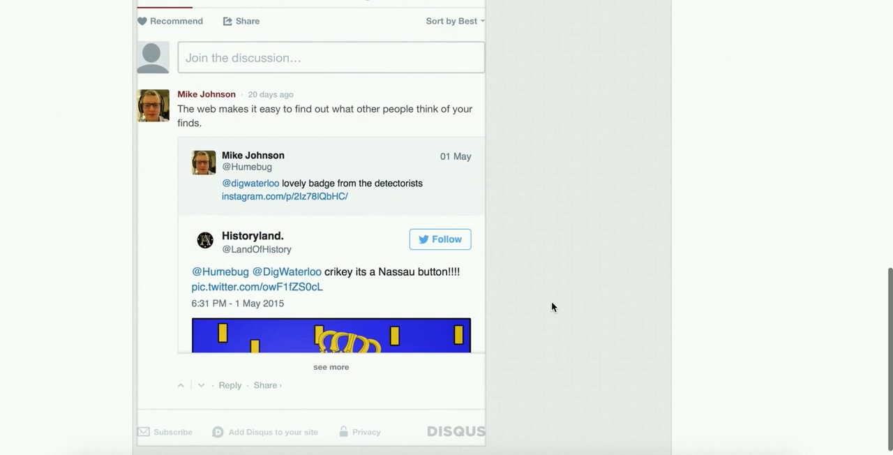
pyautogui.scroll(-3)
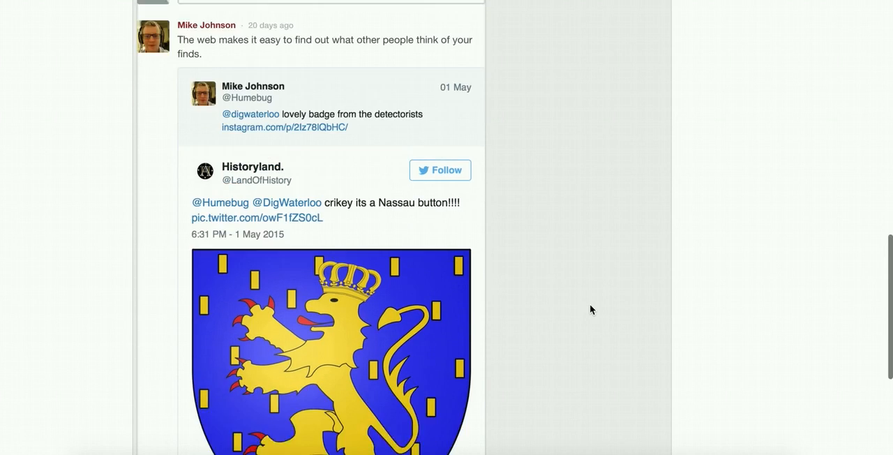
pyautogui.scroll(-3)
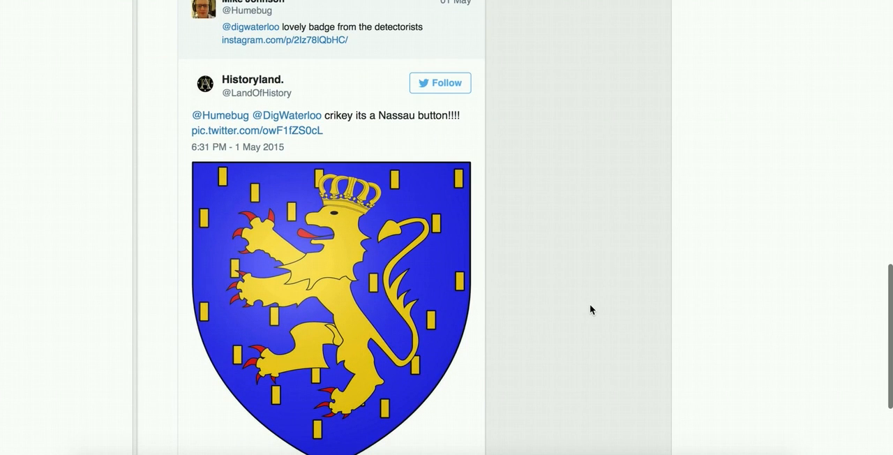
pyautogui.moveTo(519, 343)
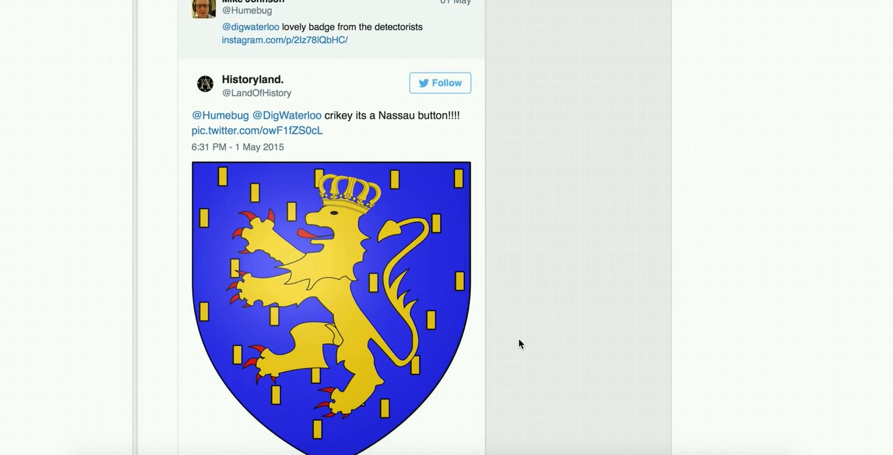
pyautogui.scroll(-3)
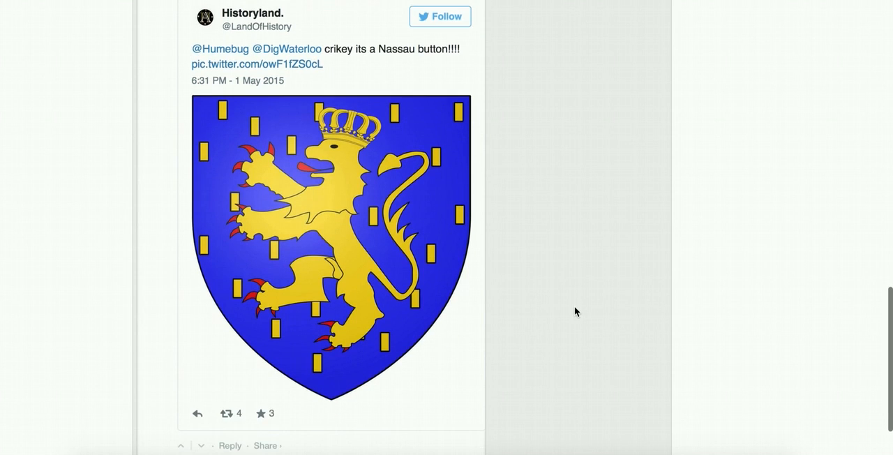
pyautogui.scroll(3)
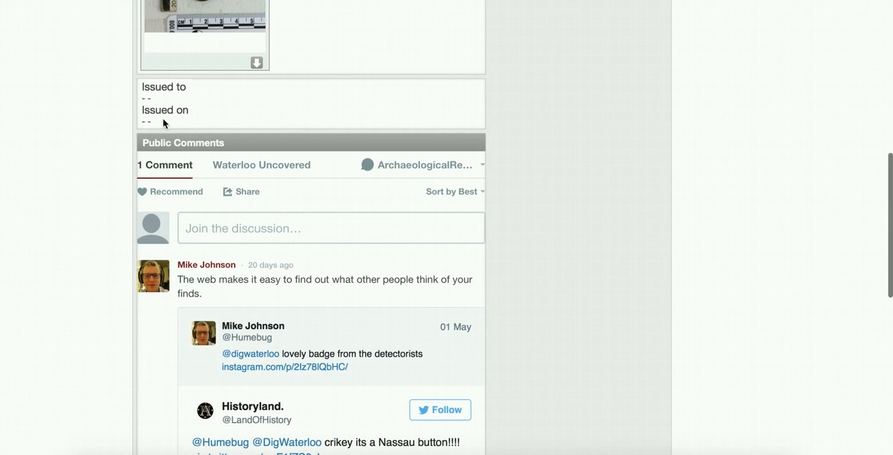
pyautogui.moveTo(644, 255)
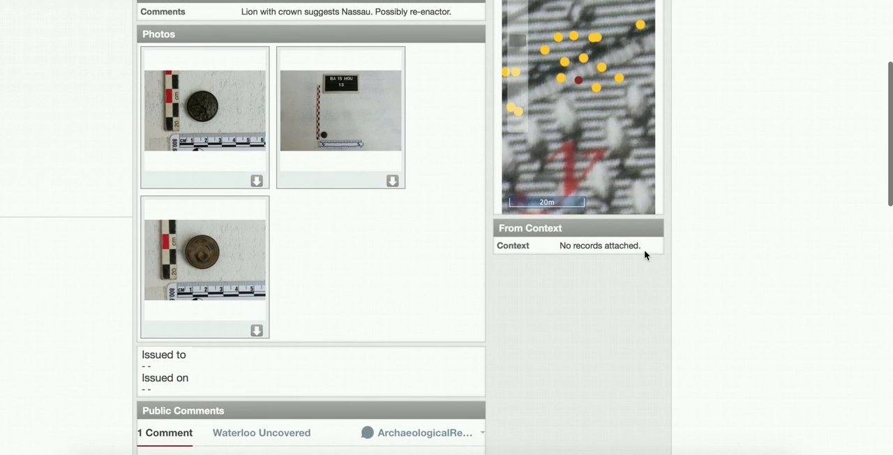
pyautogui.scroll(-3)
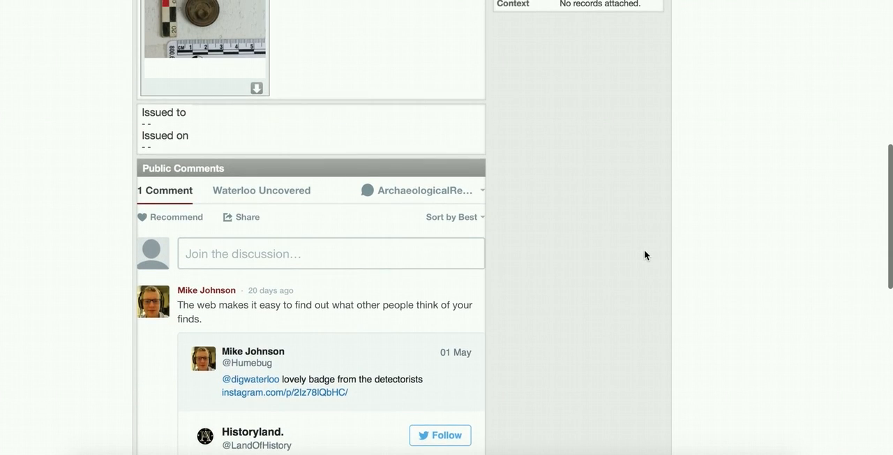
pyautogui.scroll(3)
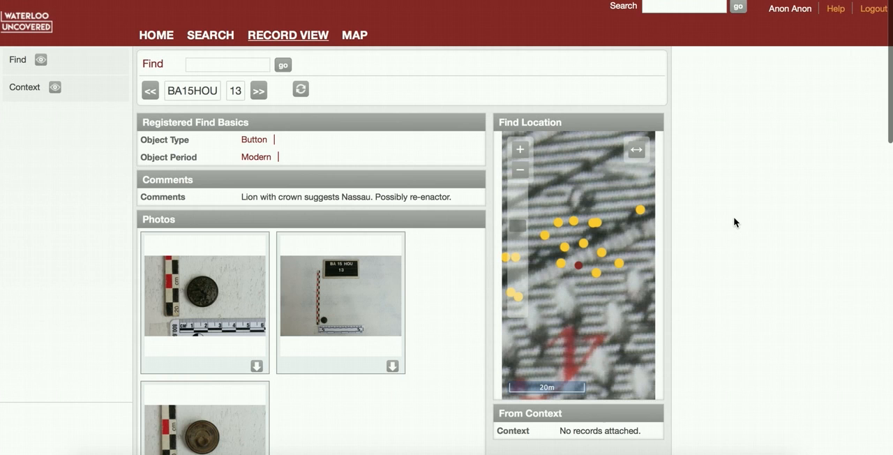
# Zoom out the BA15HOU 13 Find Location map to show the surrounding find cluster.
pyautogui.scroll(-3)
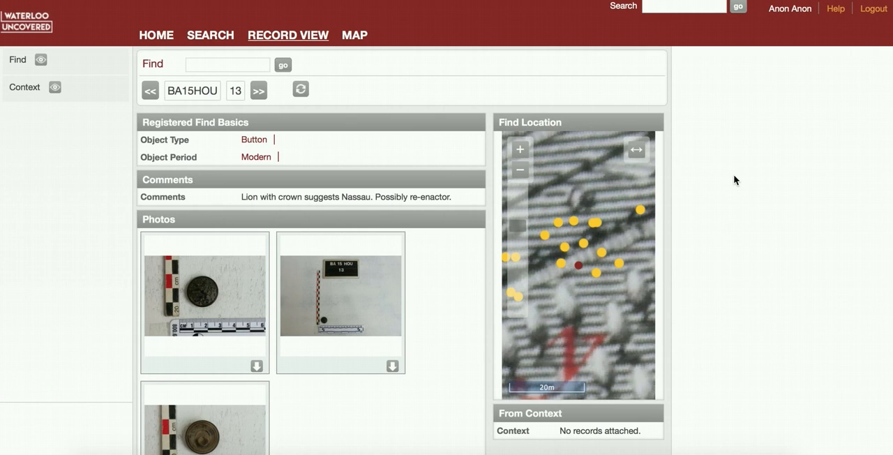
pyautogui.moveTo(520, 169)
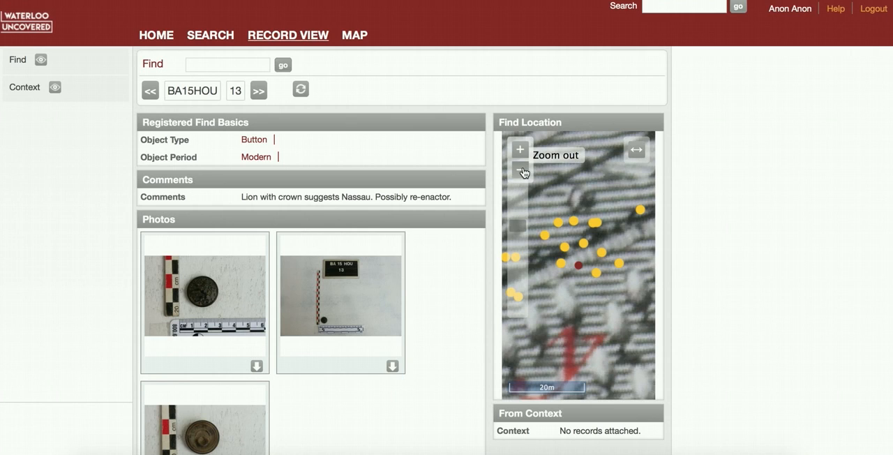
pyautogui.click(519, 171)
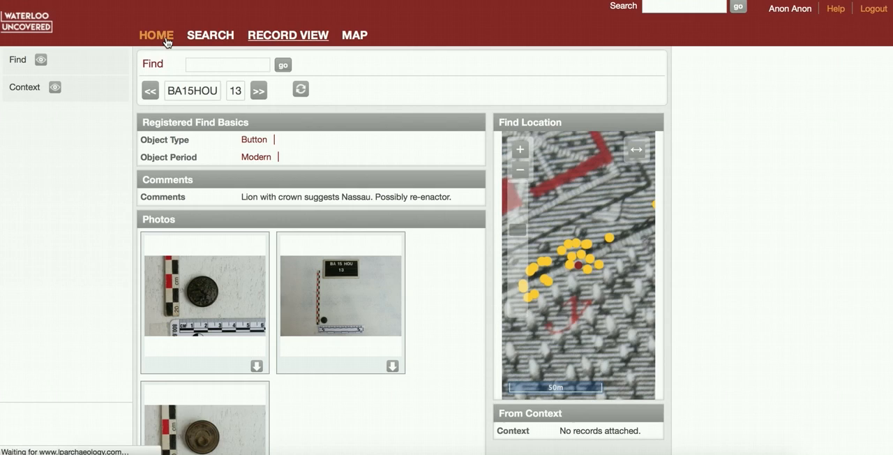
# From HOME, list context records BA15HOU 101 through 401 as a thumbnail grid.
pyautogui.click(155, 35)
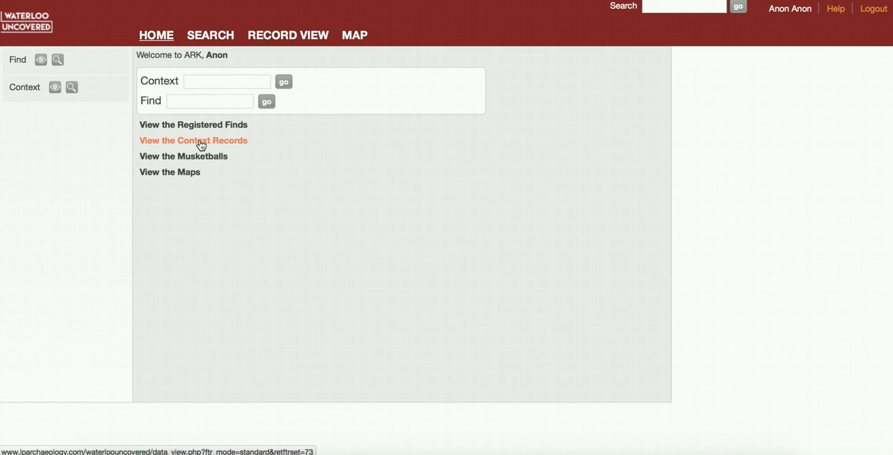
pyautogui.click(193, 141)
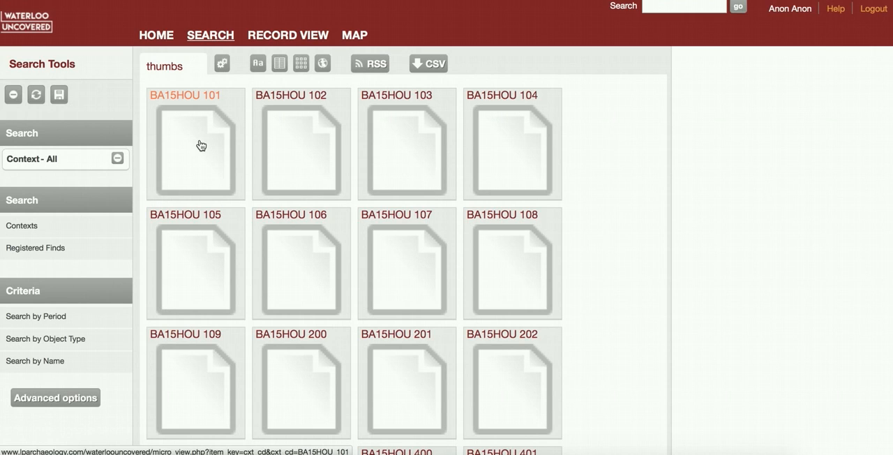
pyautogui.click(279, 63)
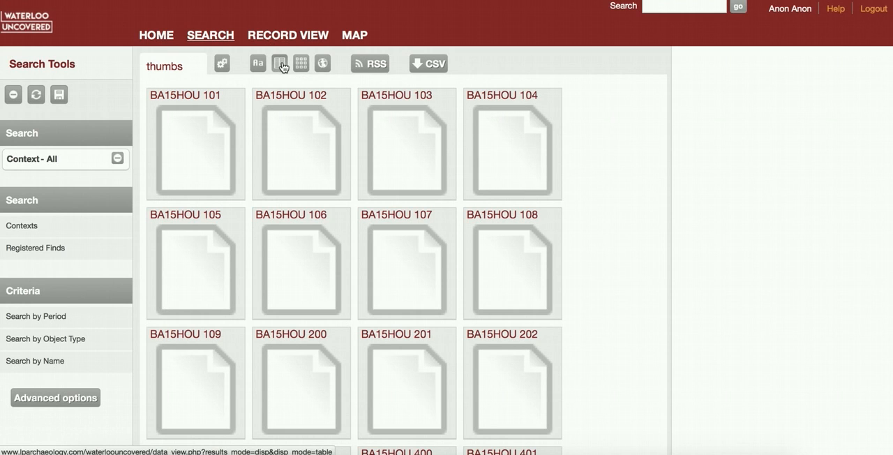
# Show the 31 context results as a table and select context BA15HOU_400.
pyautogui.click(277, 63)
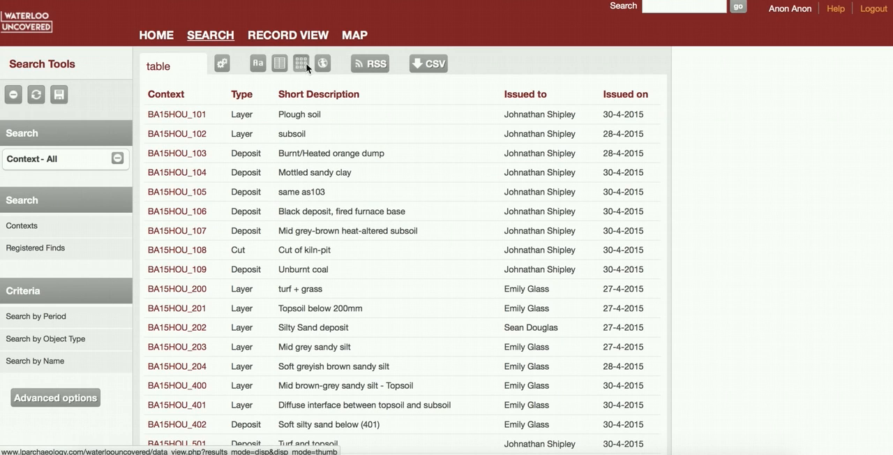
pyautogui.click(322, 63)
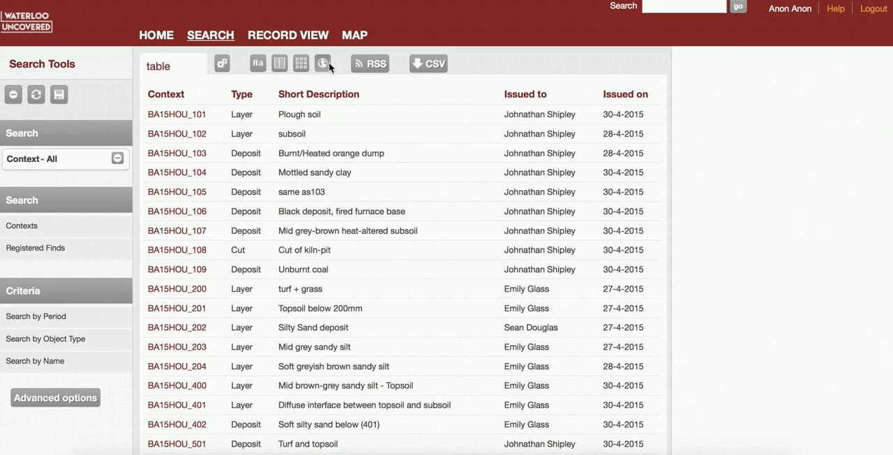
pyautogui.moveTo(362, 120)
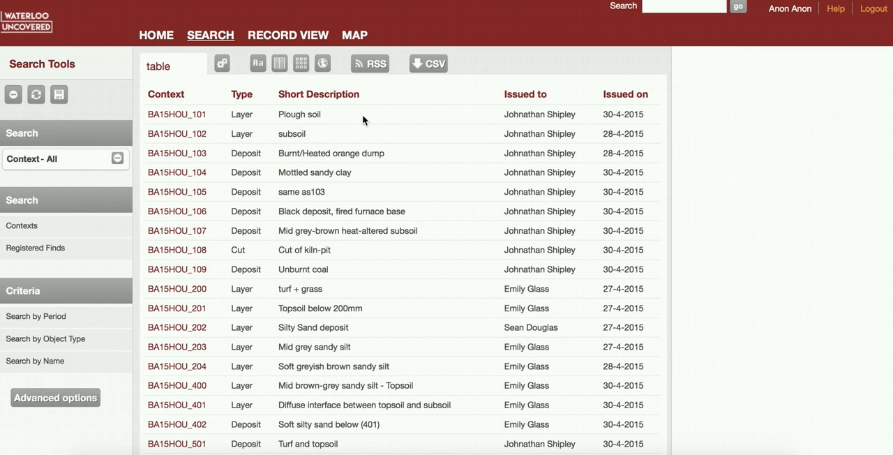
pyautogui.moveTo(739, 187)
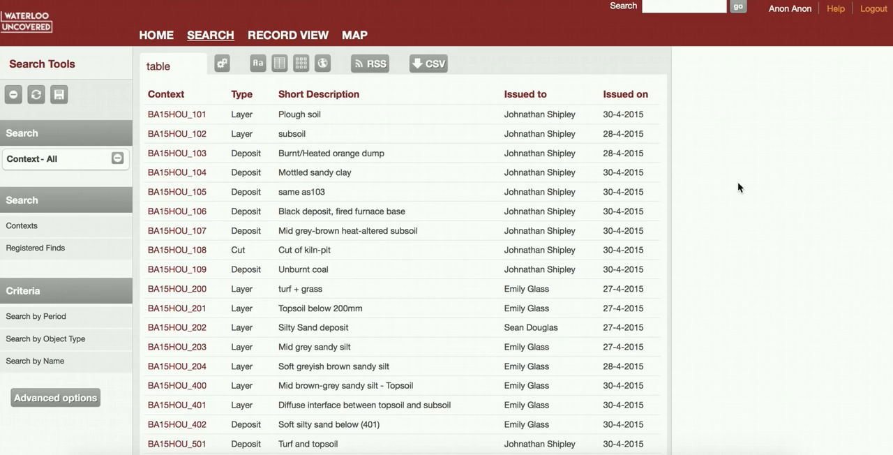
pyautogui.scroll(-3)
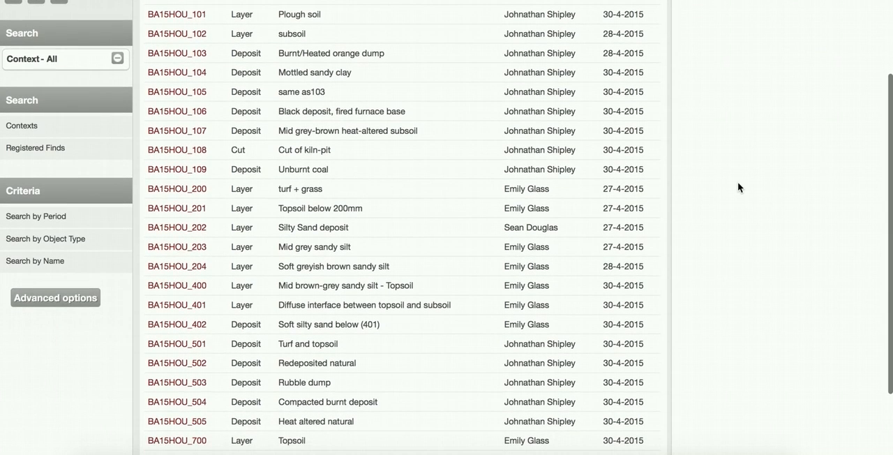
pyautogui.scroll(-3)
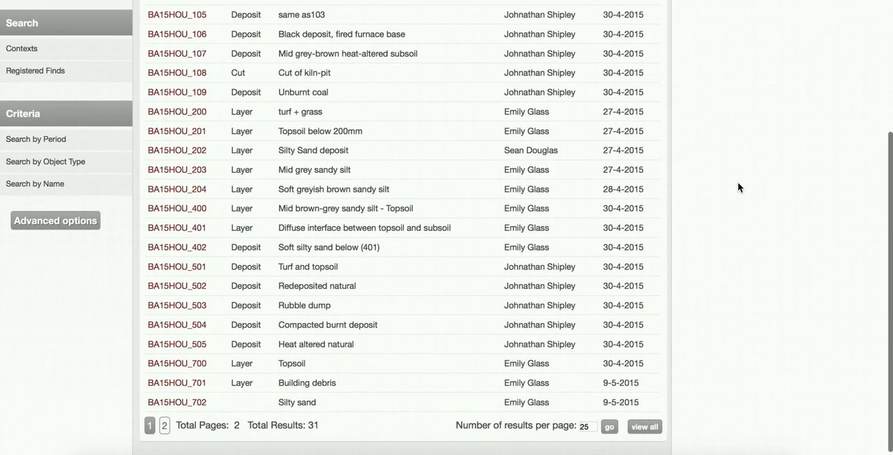
pyautogui.moveTo(297, 203)
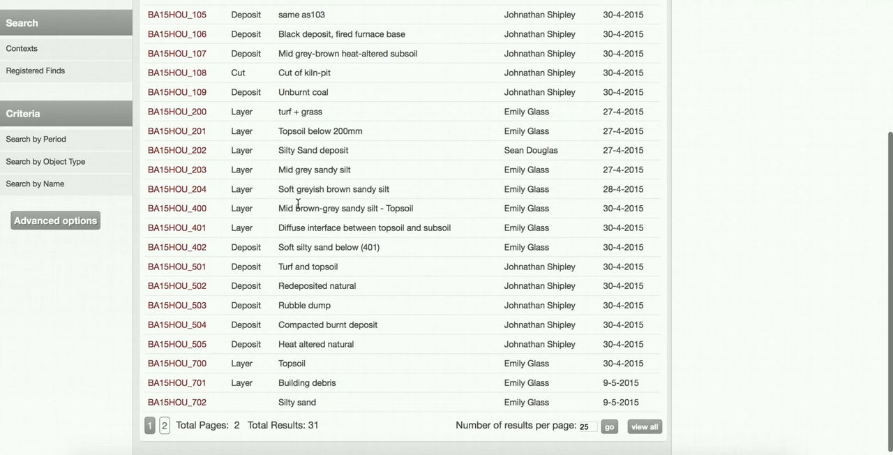
pyautogui.click(177, 208)
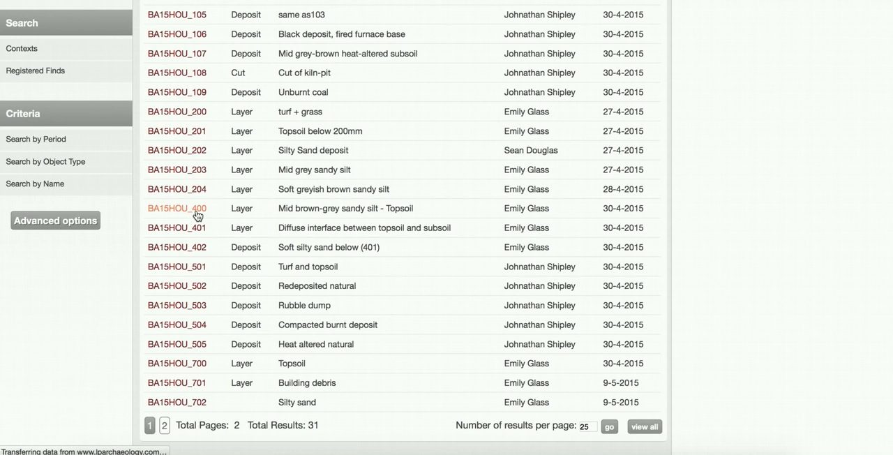
# Scroll through BA15HOU_400's interpretation, matrix, sediment description and metal find.
pyautogui.click(176, 208)
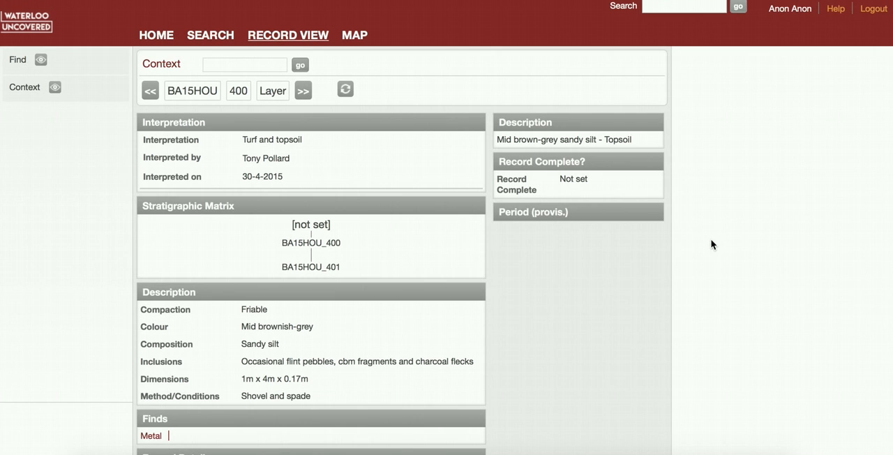
pyautogui.scroll(-3)
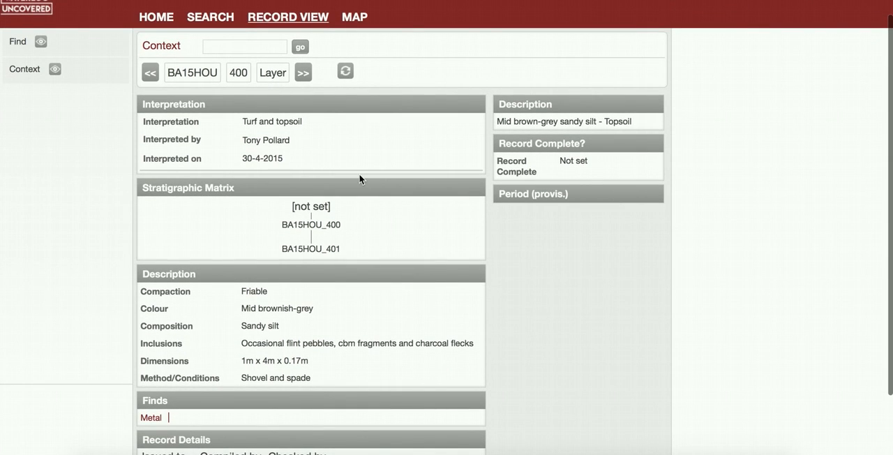
pyautogui.moveTo(274, 152)
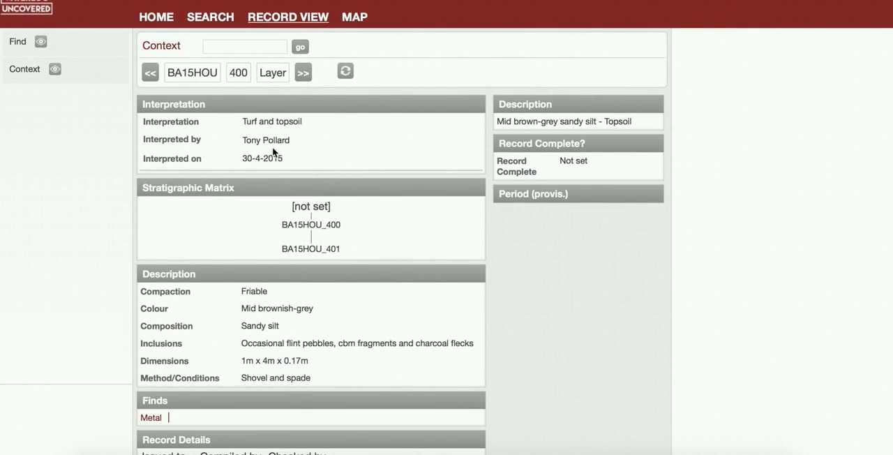
pyautogui.moveTo(635, 179)
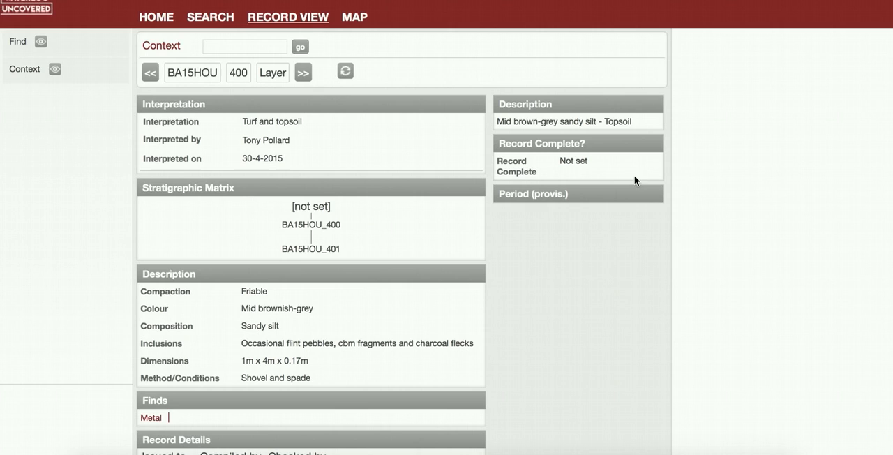
pyautogui.scroll(-3)
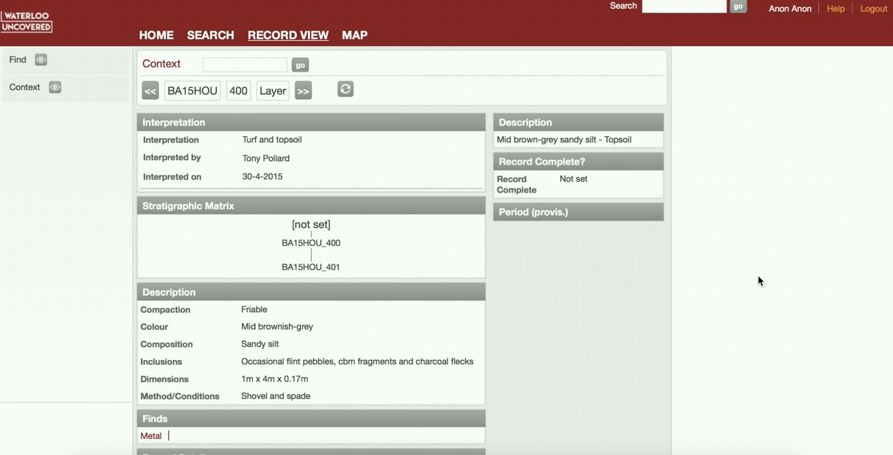
pyautogui.moveTo(440, 89)
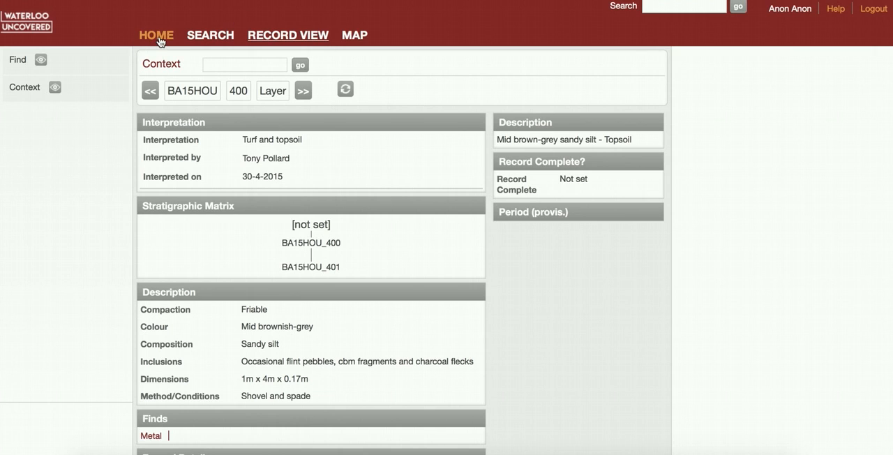
# Return HOME and map all 48 musketball finds.
pyautogui.click(156, 35)
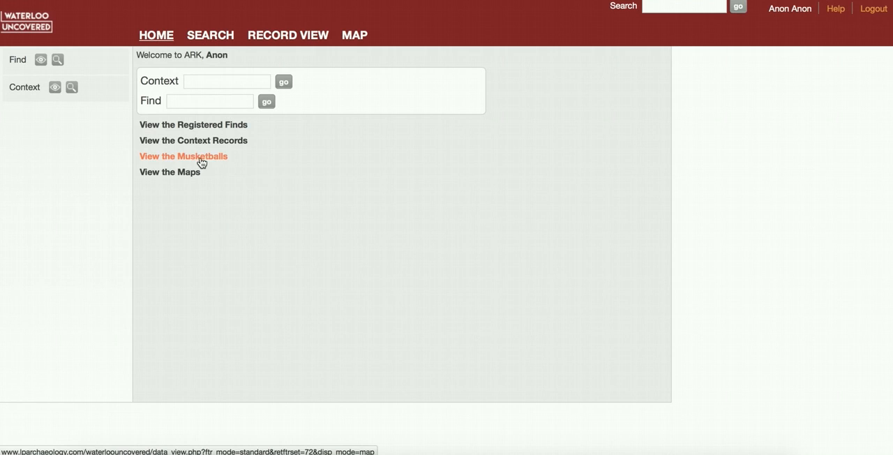
pyautogui.moveTo(214, 165)
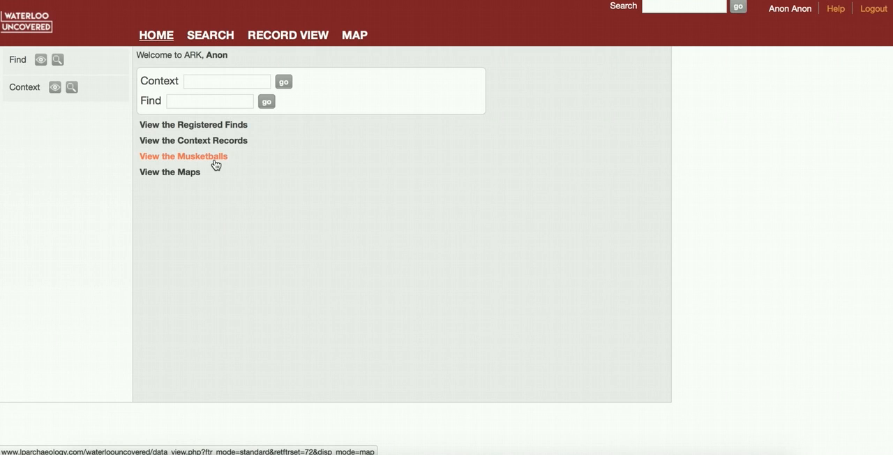
pyautogui.click(198, 156)
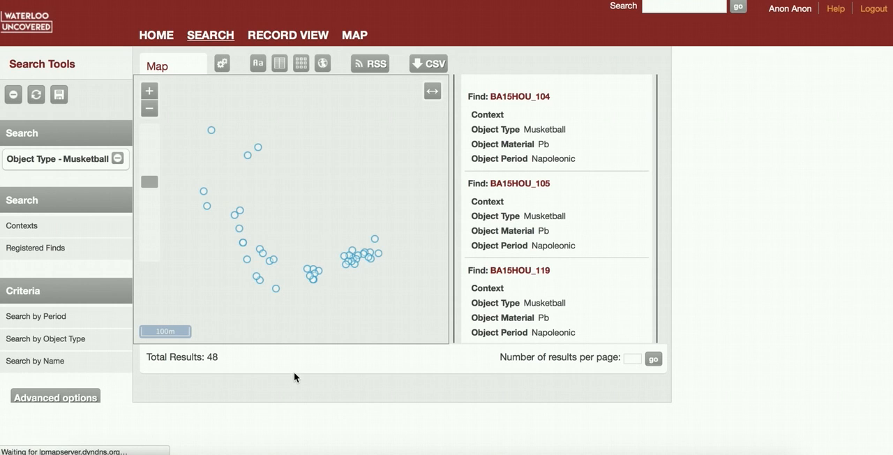
pyautogui.moveTo(363, 396)
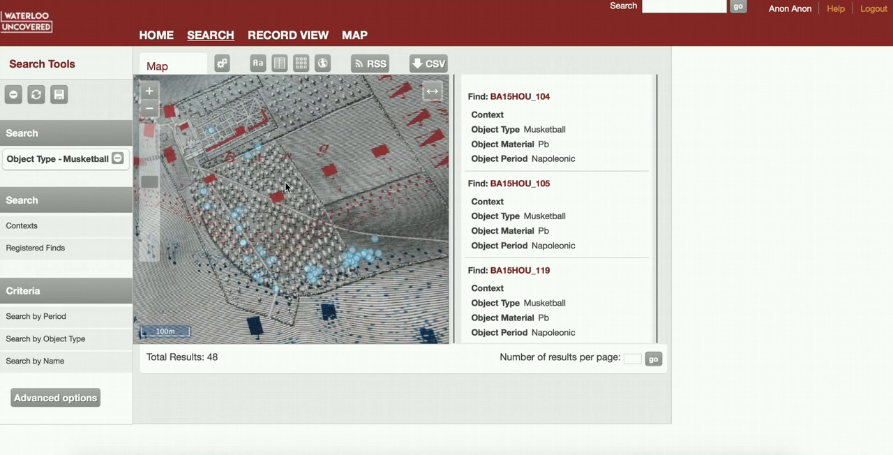
pyautogui.moveTo(296, 276)
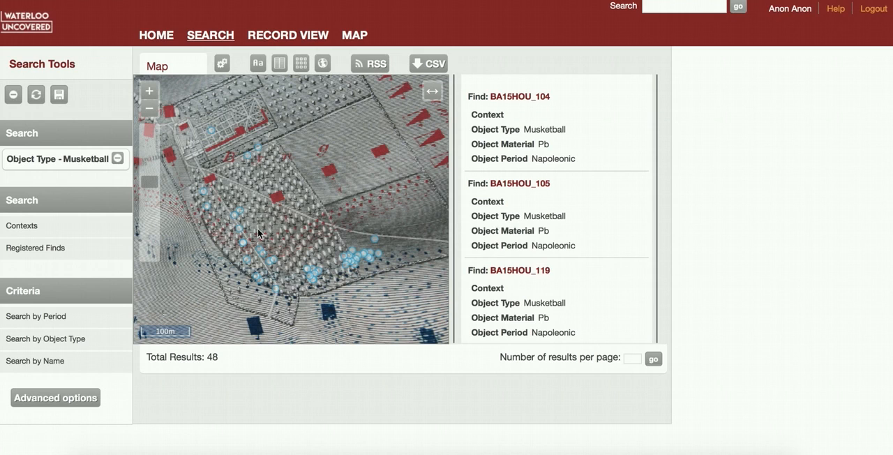
pyautogui.moveTo(255, 247)
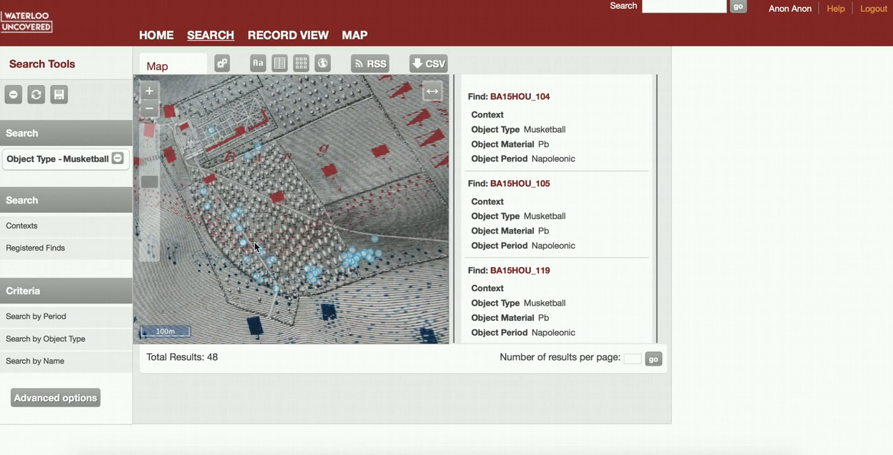
pyautogui.moveTo(363, 261)
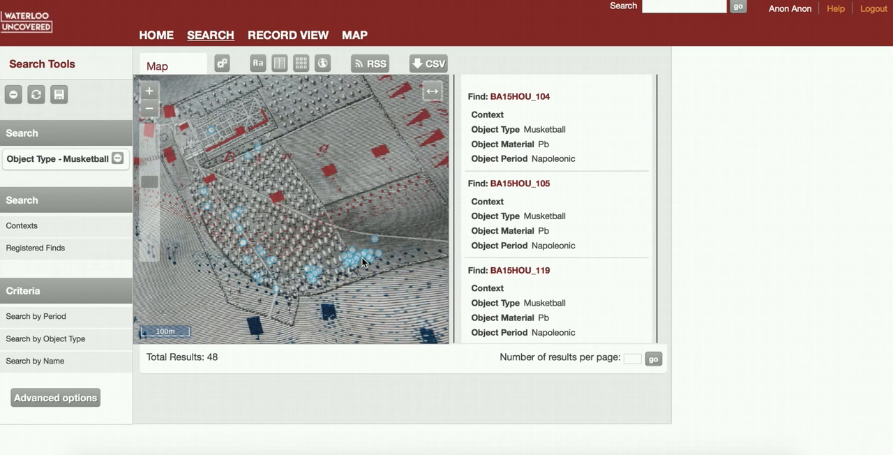
pyautogui.moveTo(302, 268)
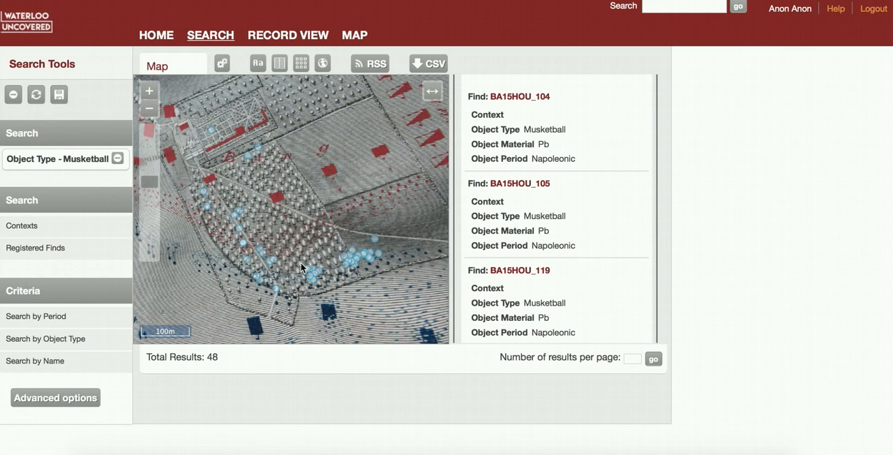
pyautogui.moveTo(363, 263)
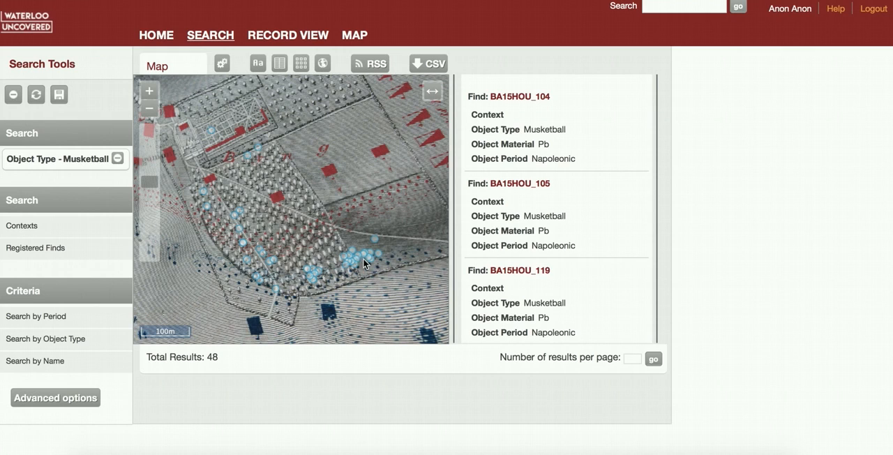
pyautogui.moveTo(323, 309)
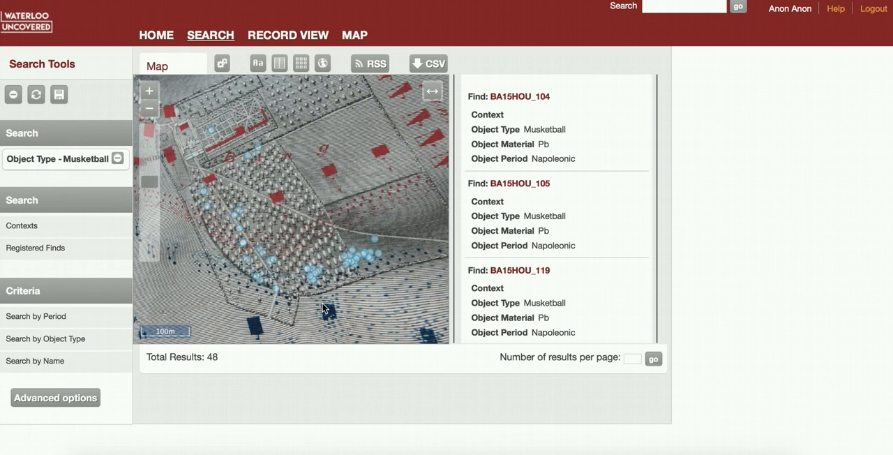
pyautogui.moveTo(342, 284)
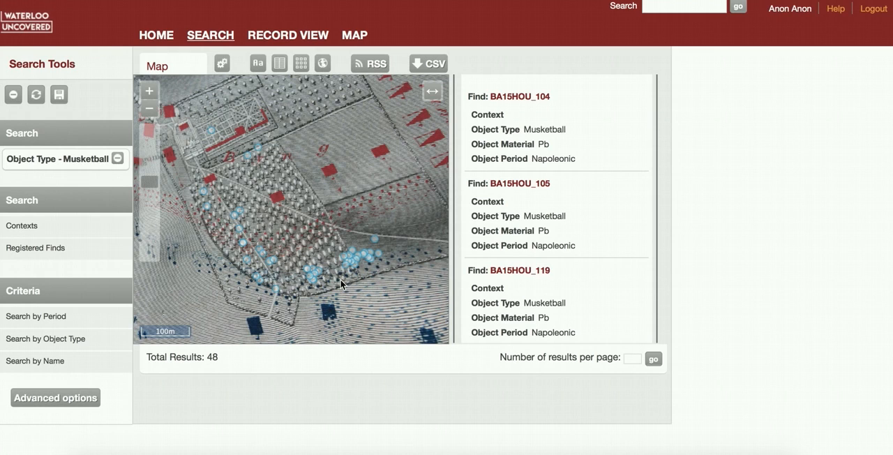
pyautogui.moveTo(373, 232)
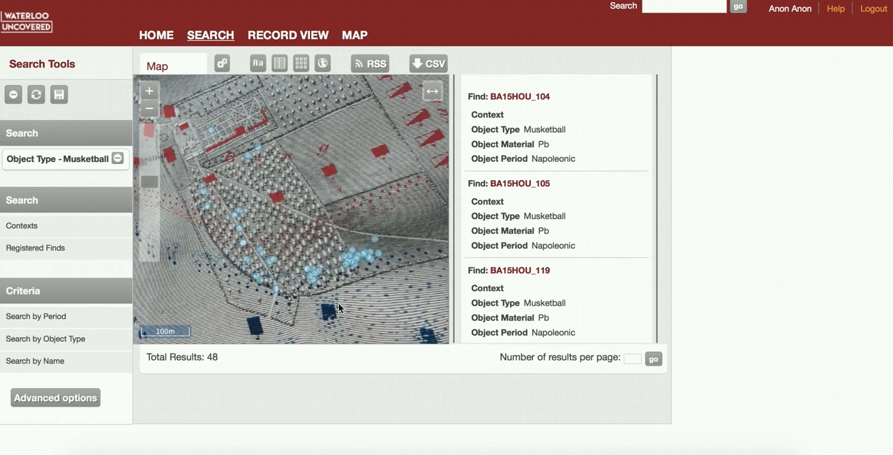
pyautogui.moveTo(239, 183)
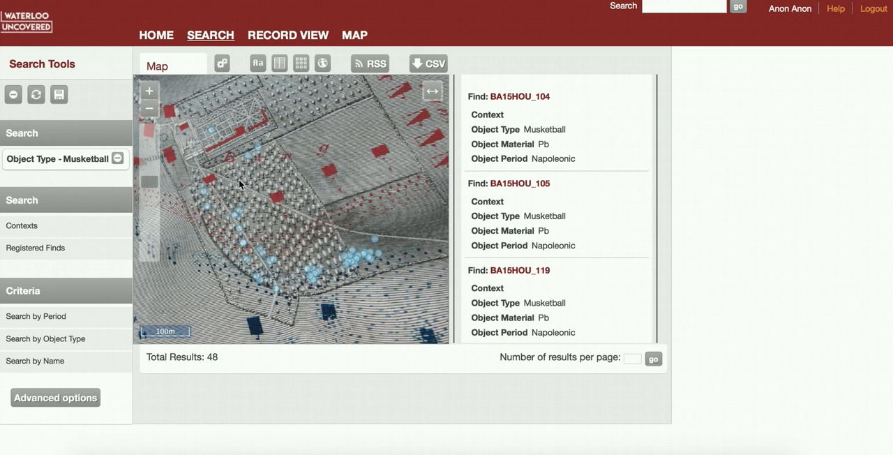
# Select musketball find BA15HOU_190 on the map, then remove the Musketball filter.
pyautogui.click(211, 130)
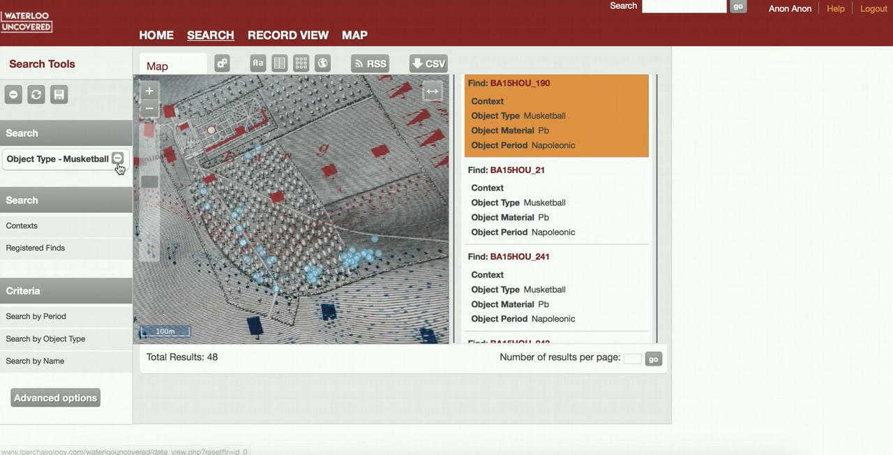
pyautogui.click(118, 162)
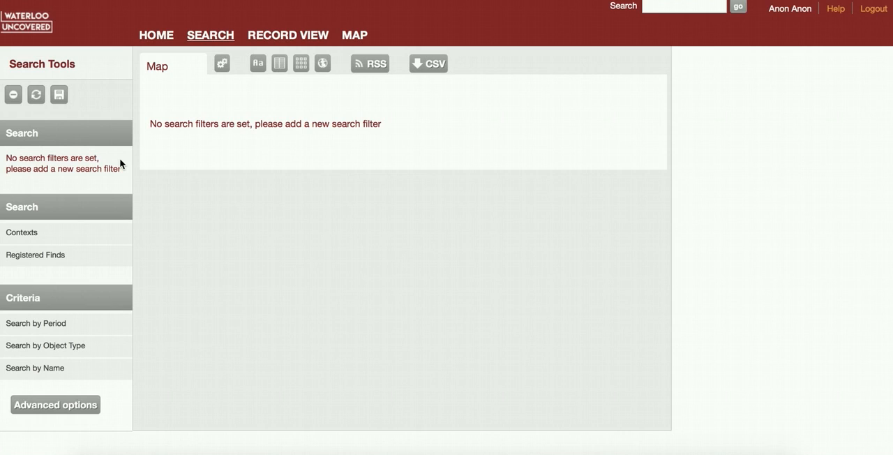
pyautogui.moveTo(124, 185)
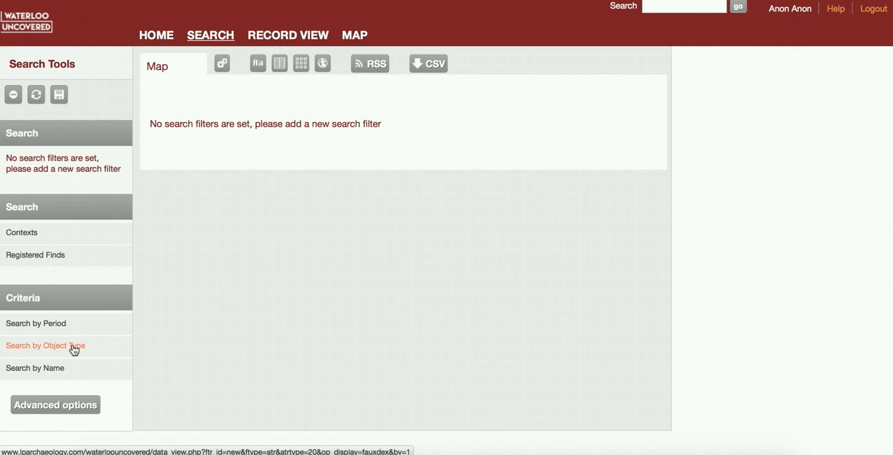
# Filter finds by object type Button, mapping 22 results such as BA15HOU_11.
pyautogui.click(45, 345)
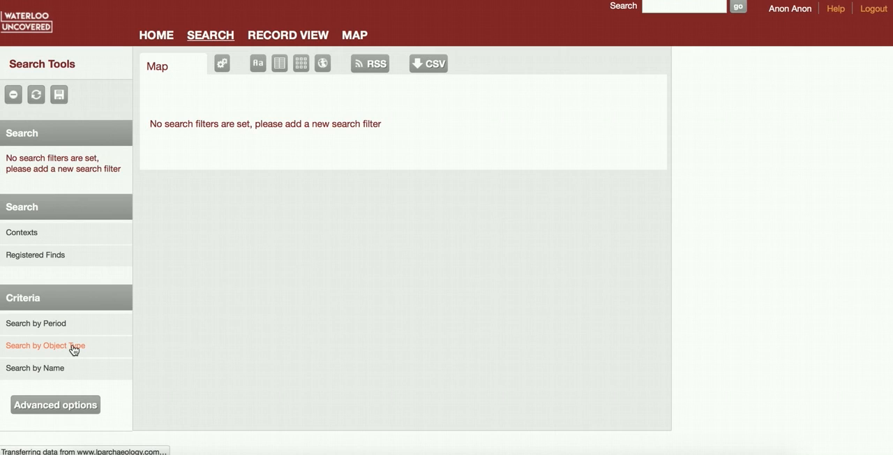
pyautogui.click(46, 345)
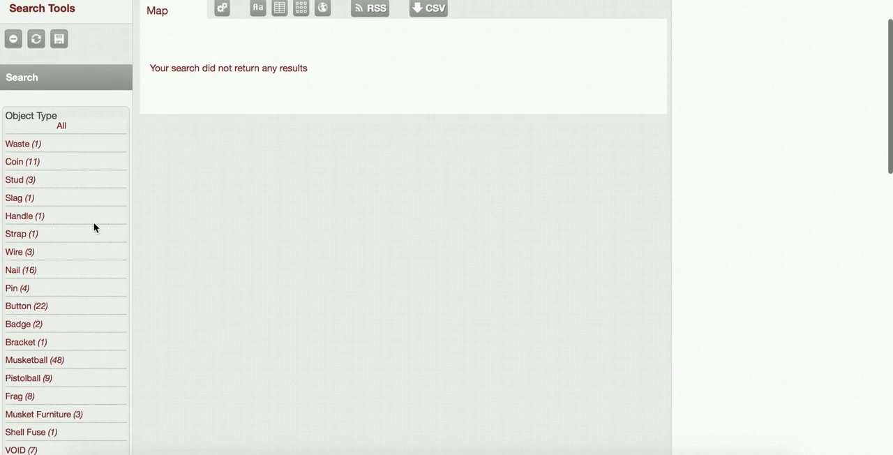
pyautogui.scroll(-3)
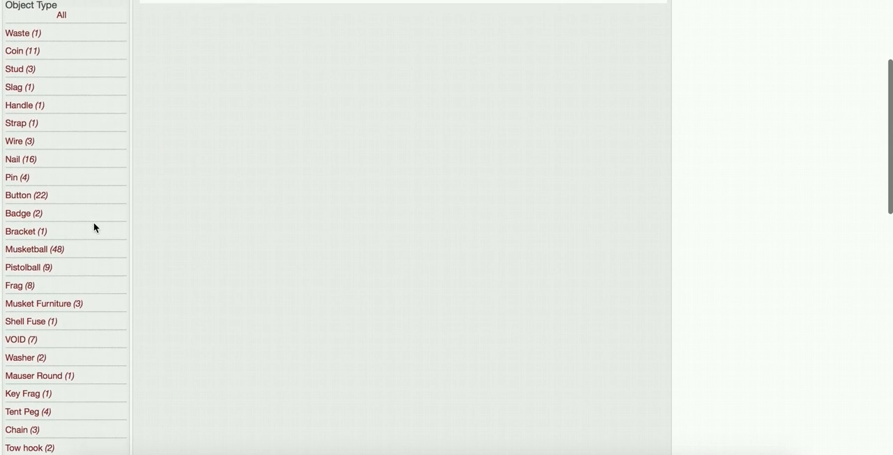
pyautogui.click(17, 195)
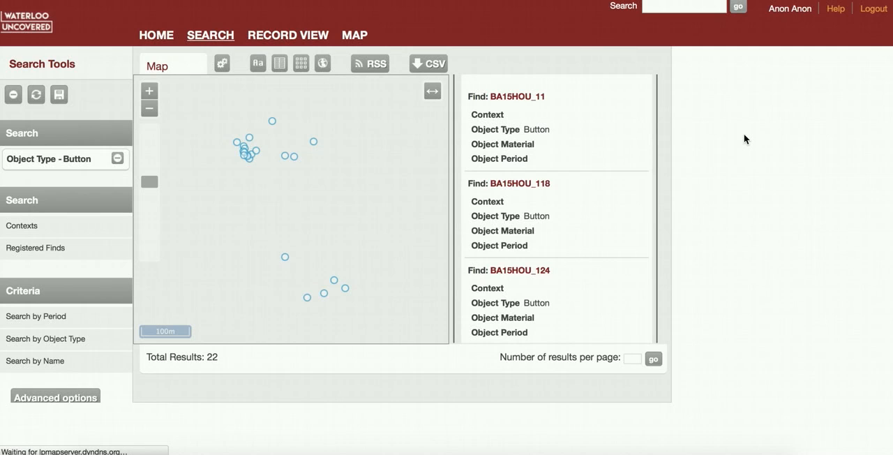
pyautogui.moveTo(635, 101)
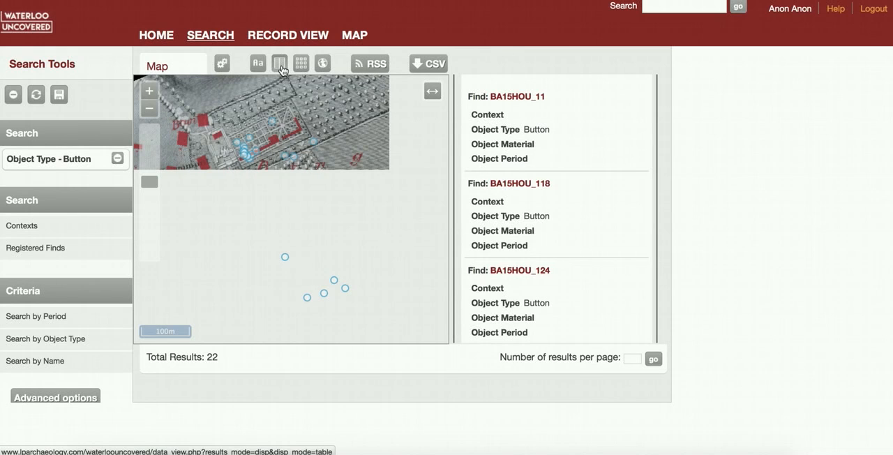
# Browse the Button finds as a table and photo thumbnails, then open the site map.
pyautogui.click(278, 62)
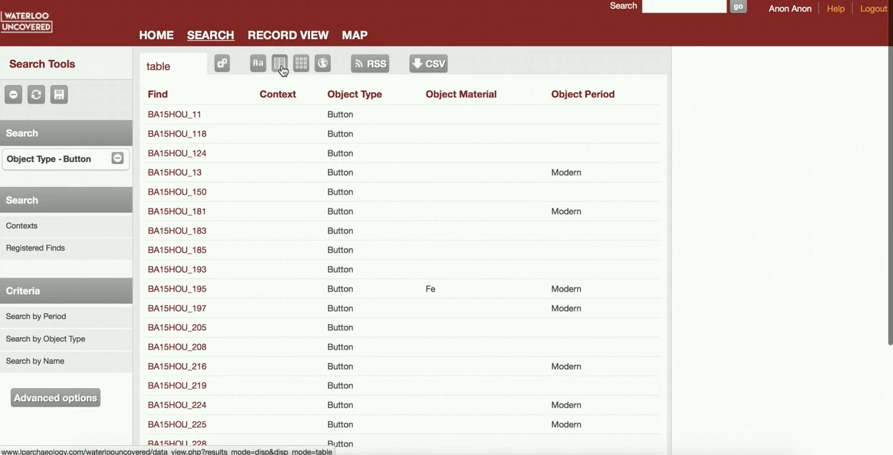
pyautogui.scroll(-3)
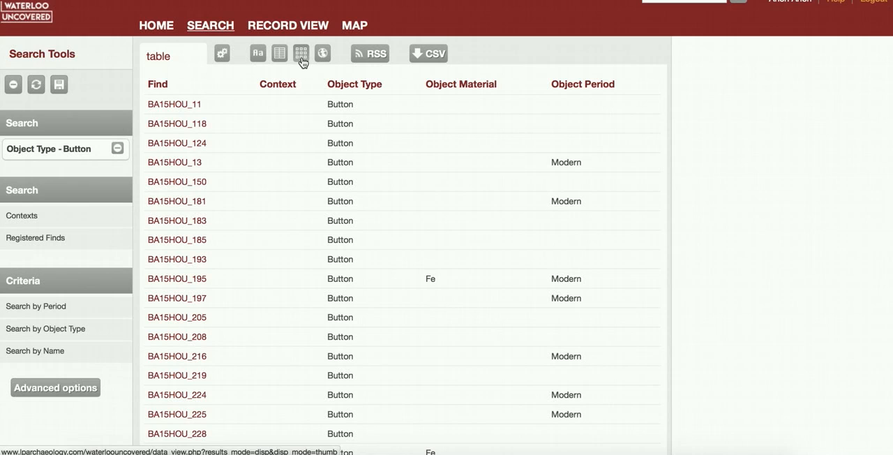
pyautogui.click(320, 53)
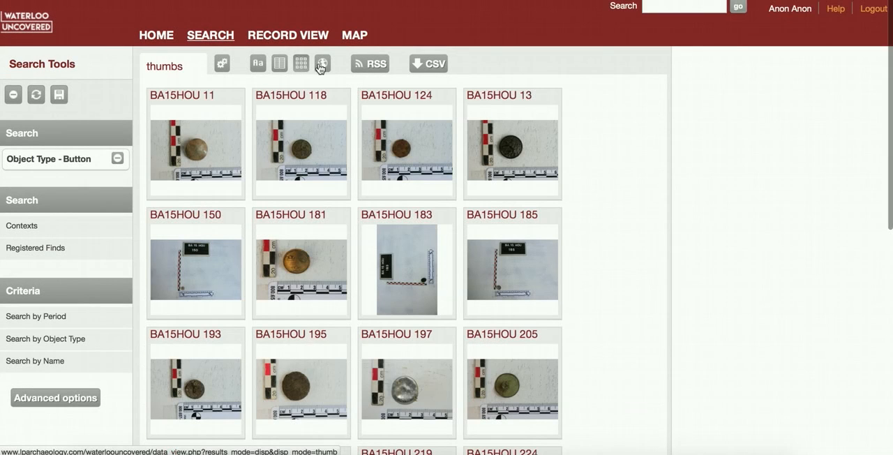
pyautogui.scroll(-3)
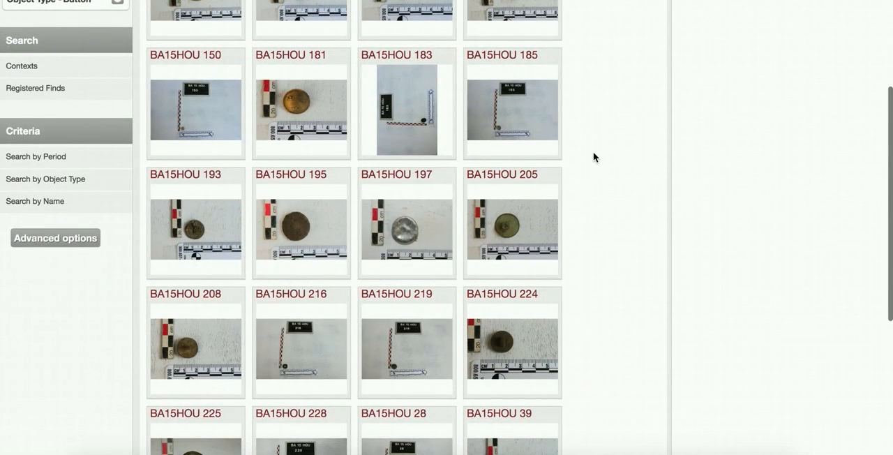
pyautogui.scroll(-3)
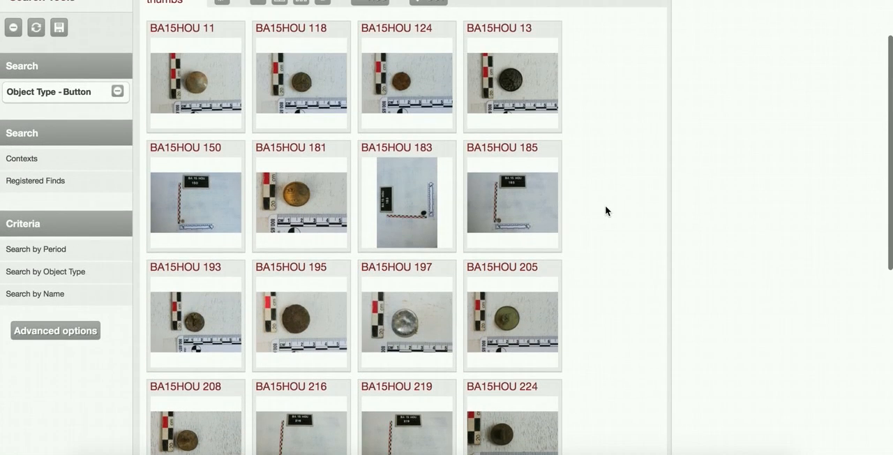
pyautogui.moveTo(83, 321)
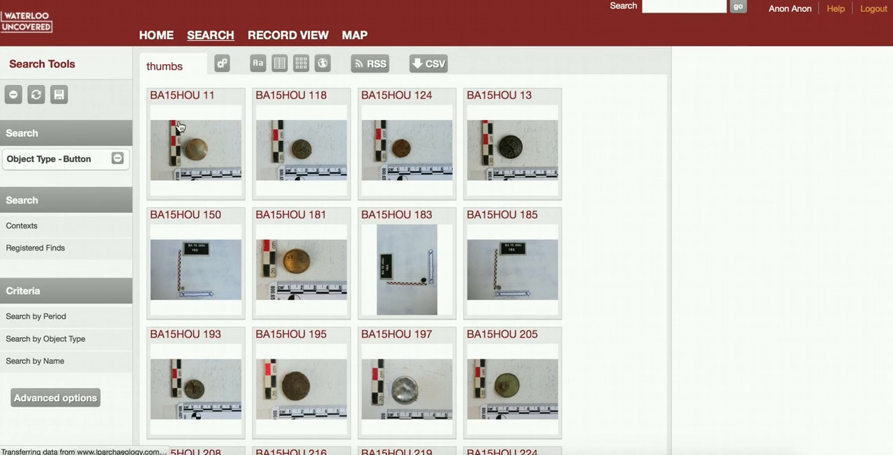
pyautogui.click(354, 35)
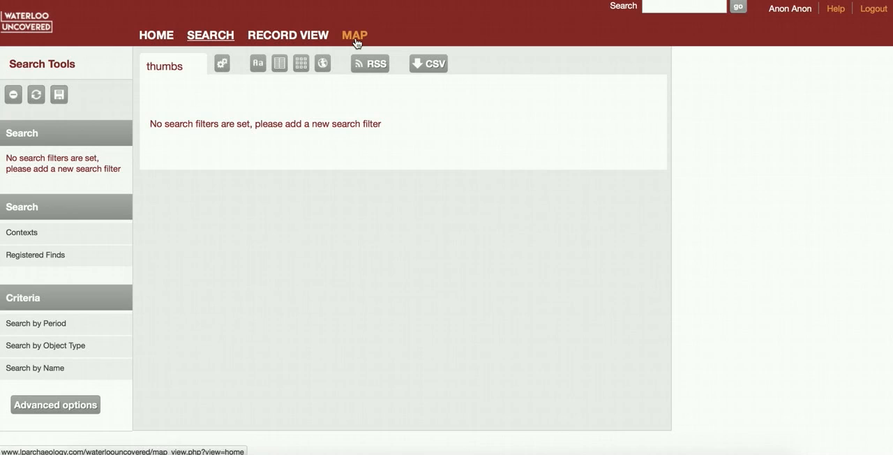
# Open the site map, zoom out twice to show all finds, and toggle the Craan plan layer off and on.
pyautogui.click(354, 35)
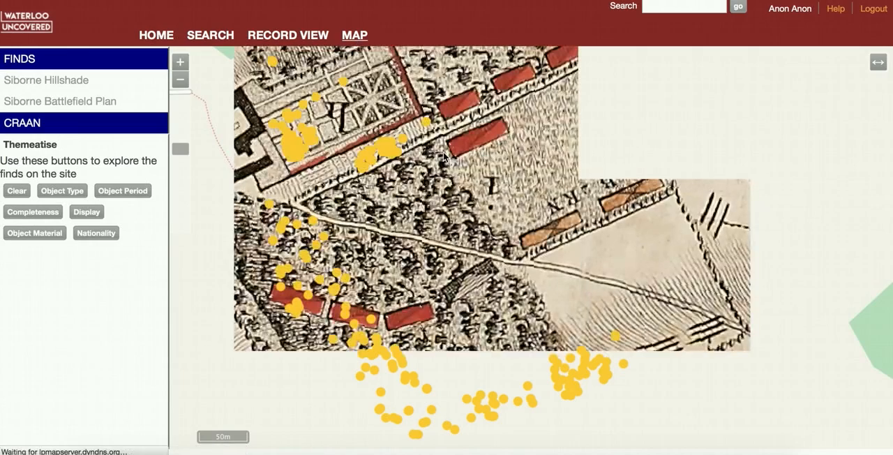
pyautogui.moveTo(180, 79)
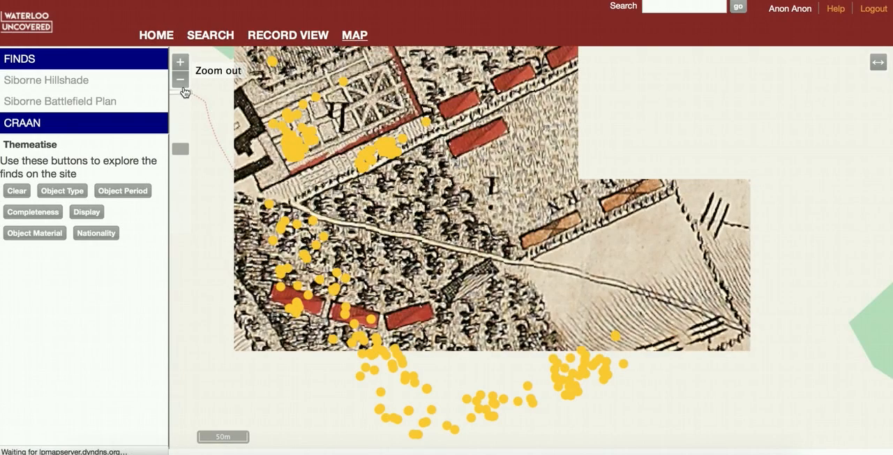
pyautogui.click(179, 78)
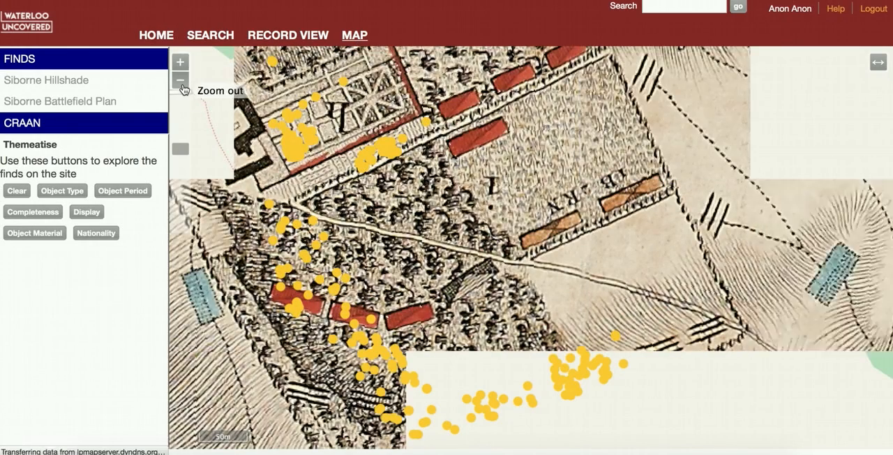
pyautogui.click(180, 78)
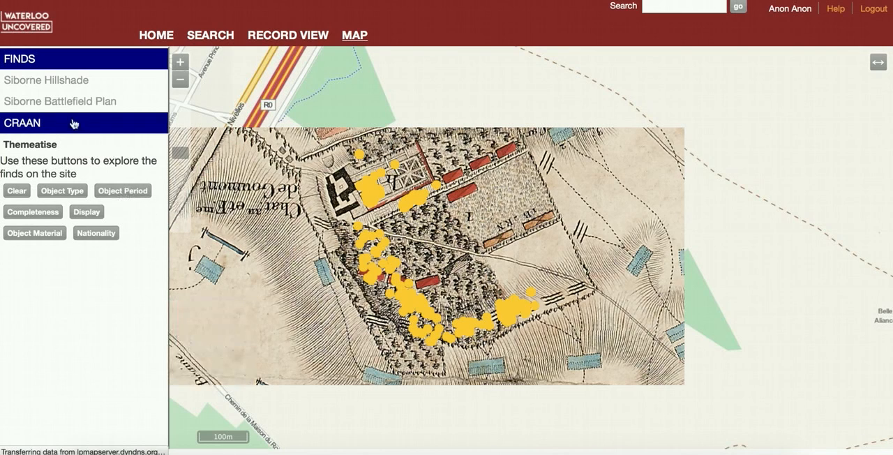
pyautogui.click(23, 122)
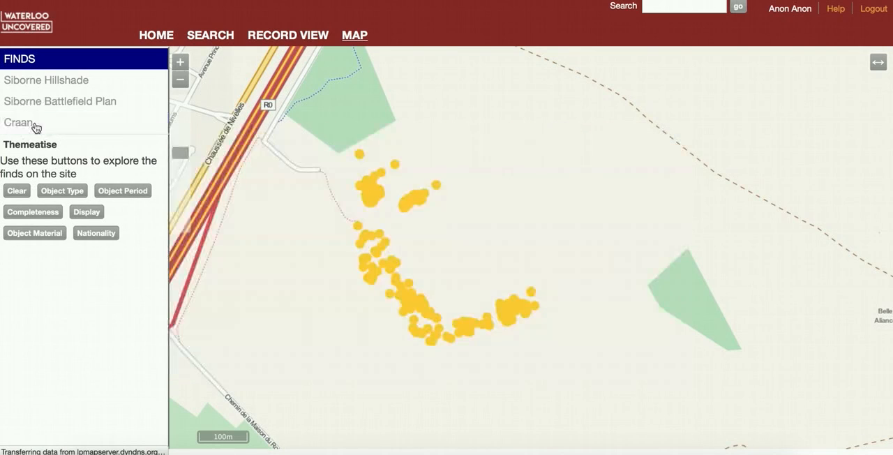
pyautogui.click(16, 123)
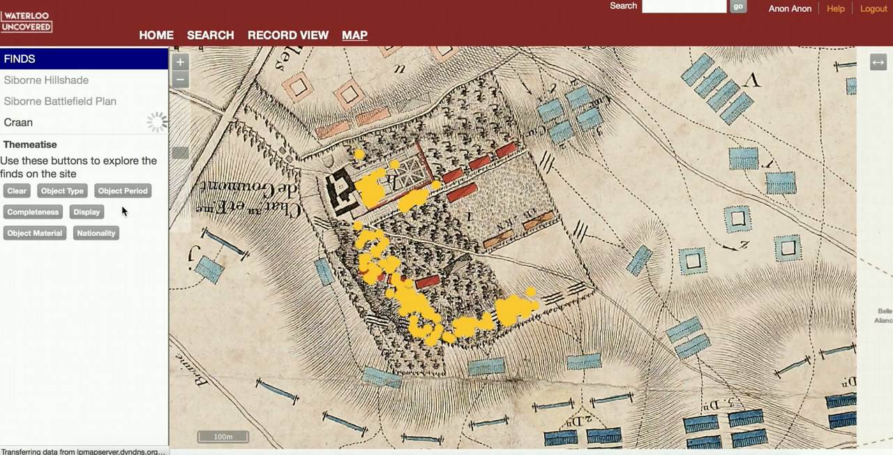
pyautogui.click(19, 123)
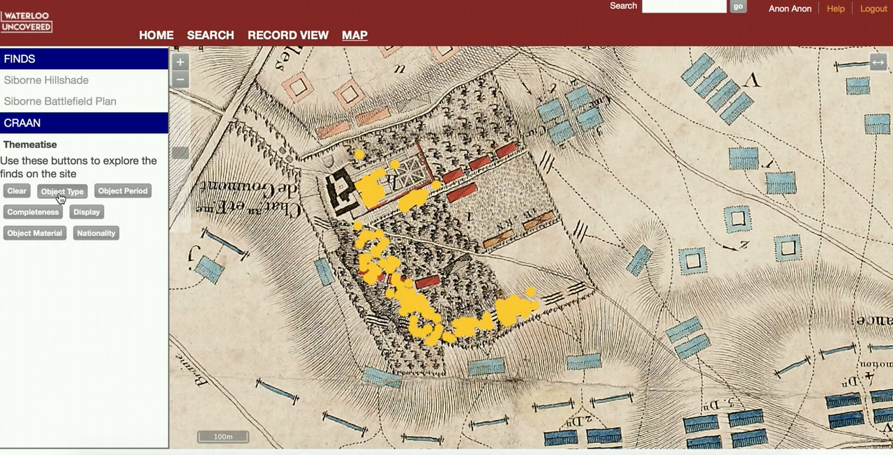
# Colour finds by Object Type, scroll the legend, and open find 28's popup (Fe button).
pyautogui.click(62, 191)
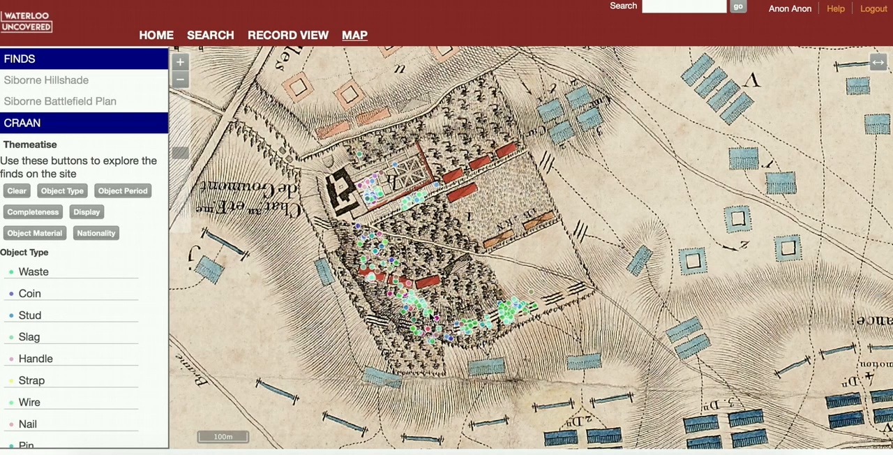
pyautogui.scroll(-3)
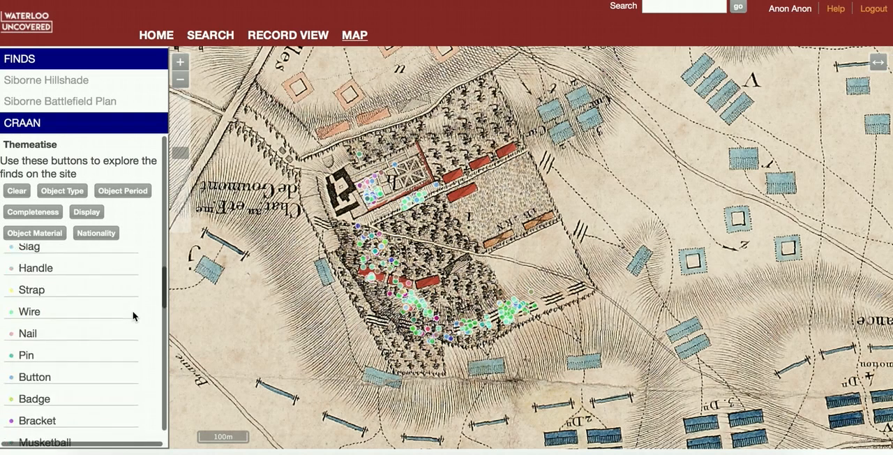
pyautogui.scroll(-3)
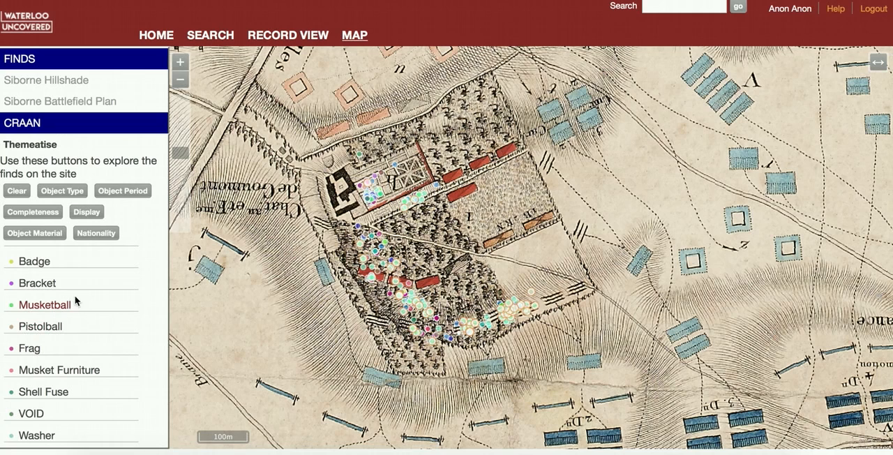
pyautogui.click(16, 191)
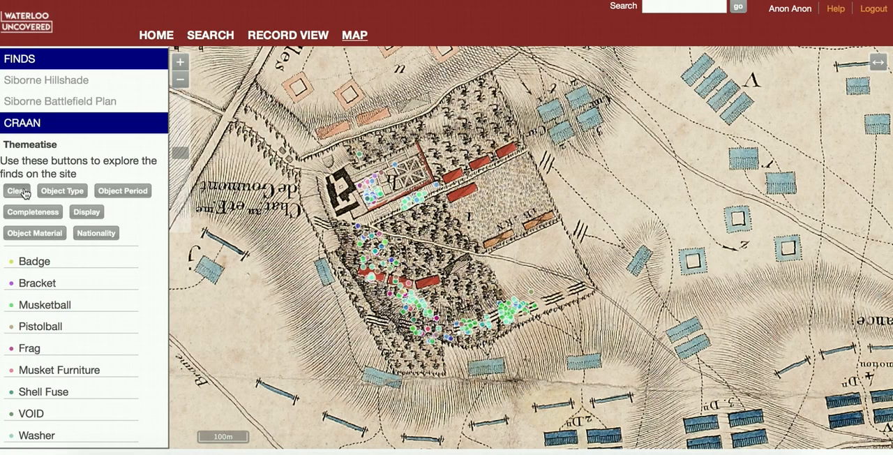
pyautogui.moveTo(436, 190)
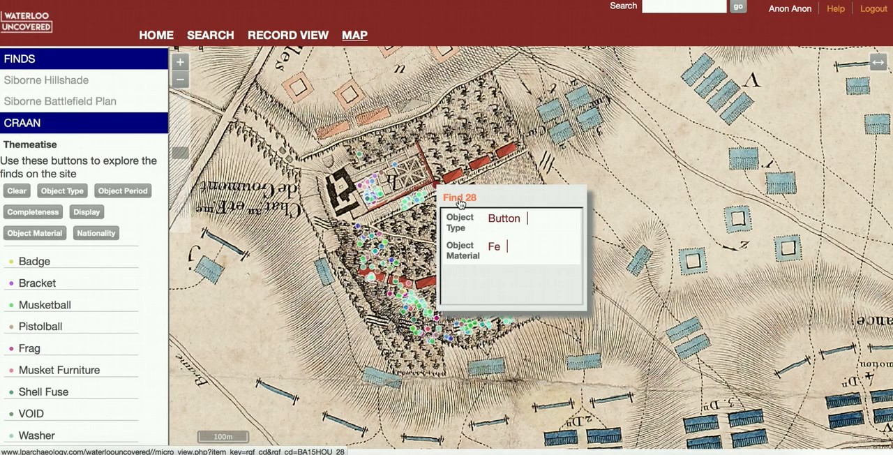
pyautogui.moveTo(523, 165)
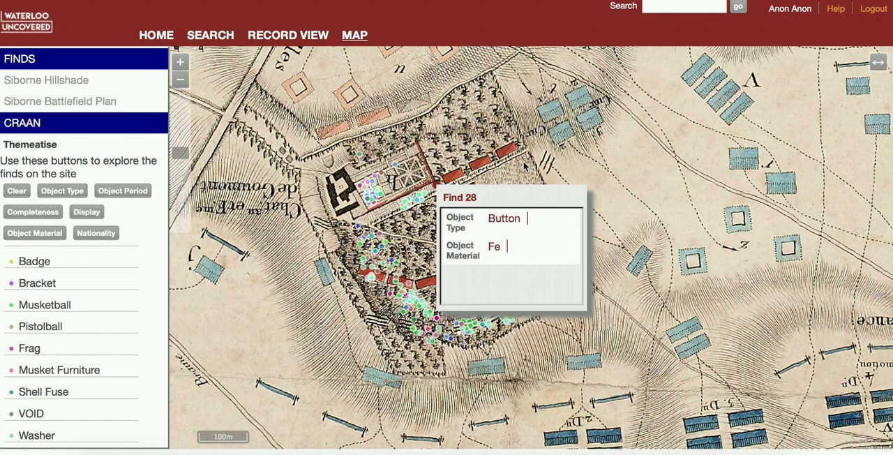
pyautogui.moveTo(497, 217)
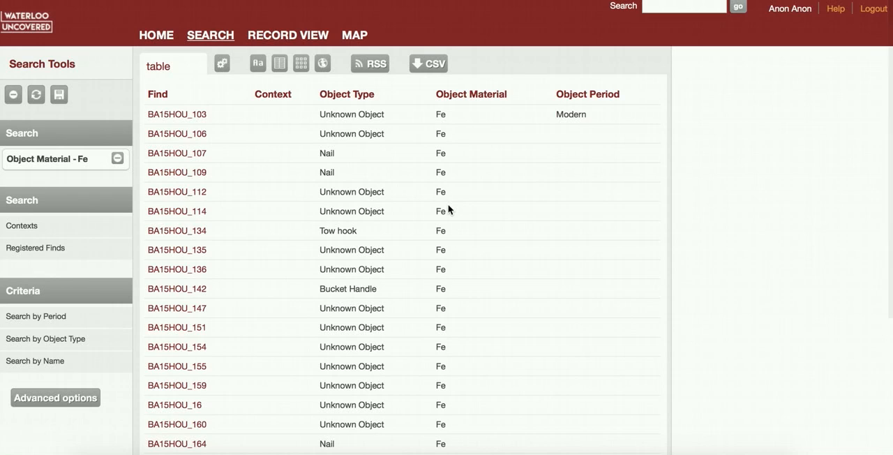
pyautogui.moveTo(272, 148)
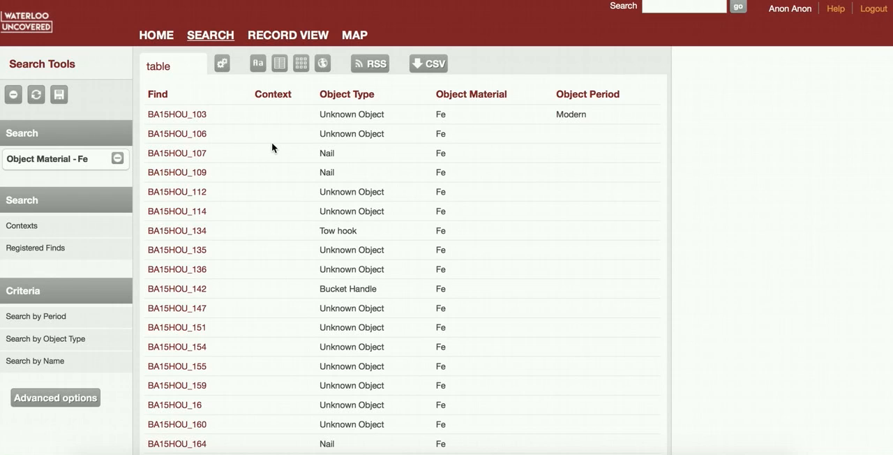